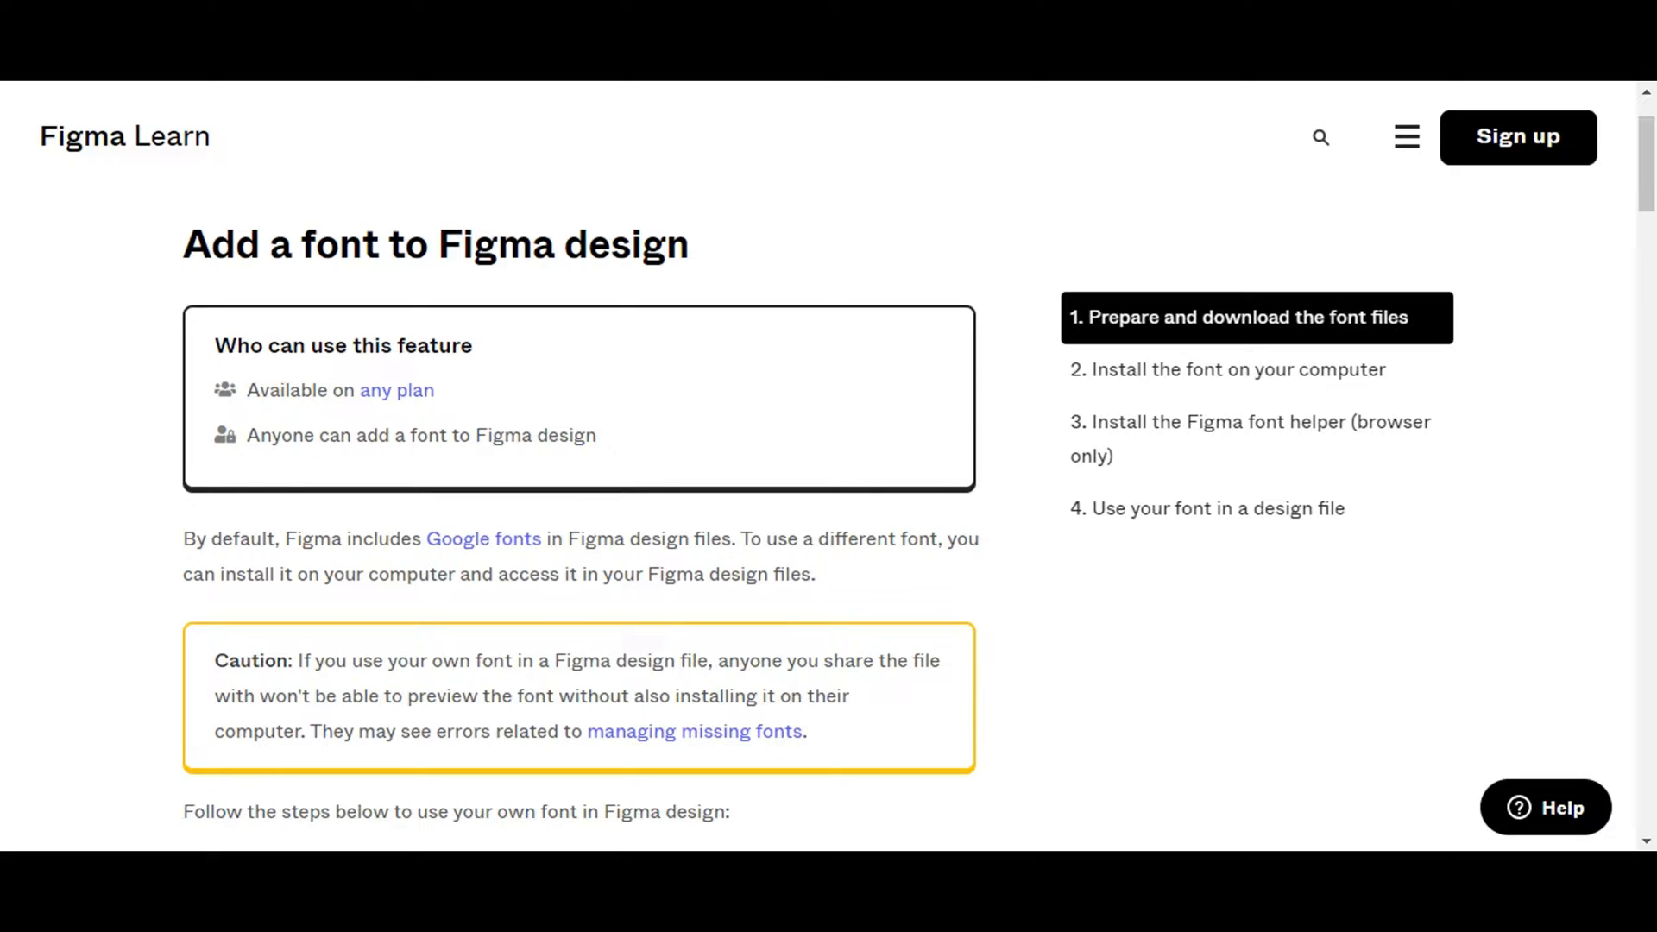
mouse_move(1406, 138)
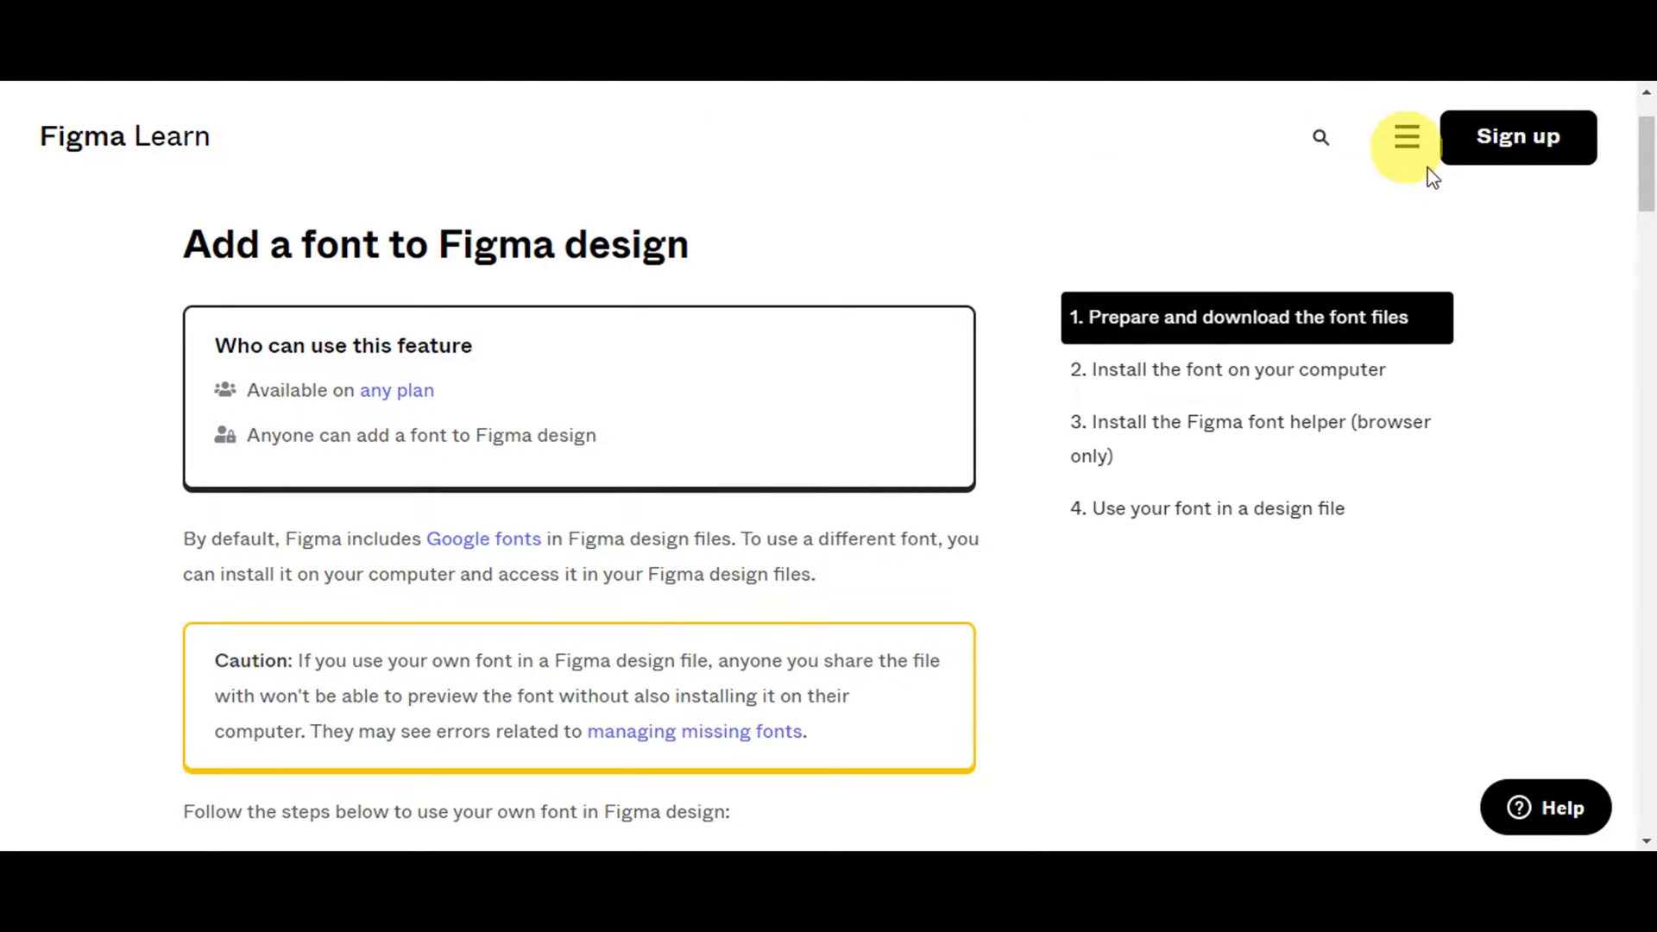
mouse_move(1531, 276)
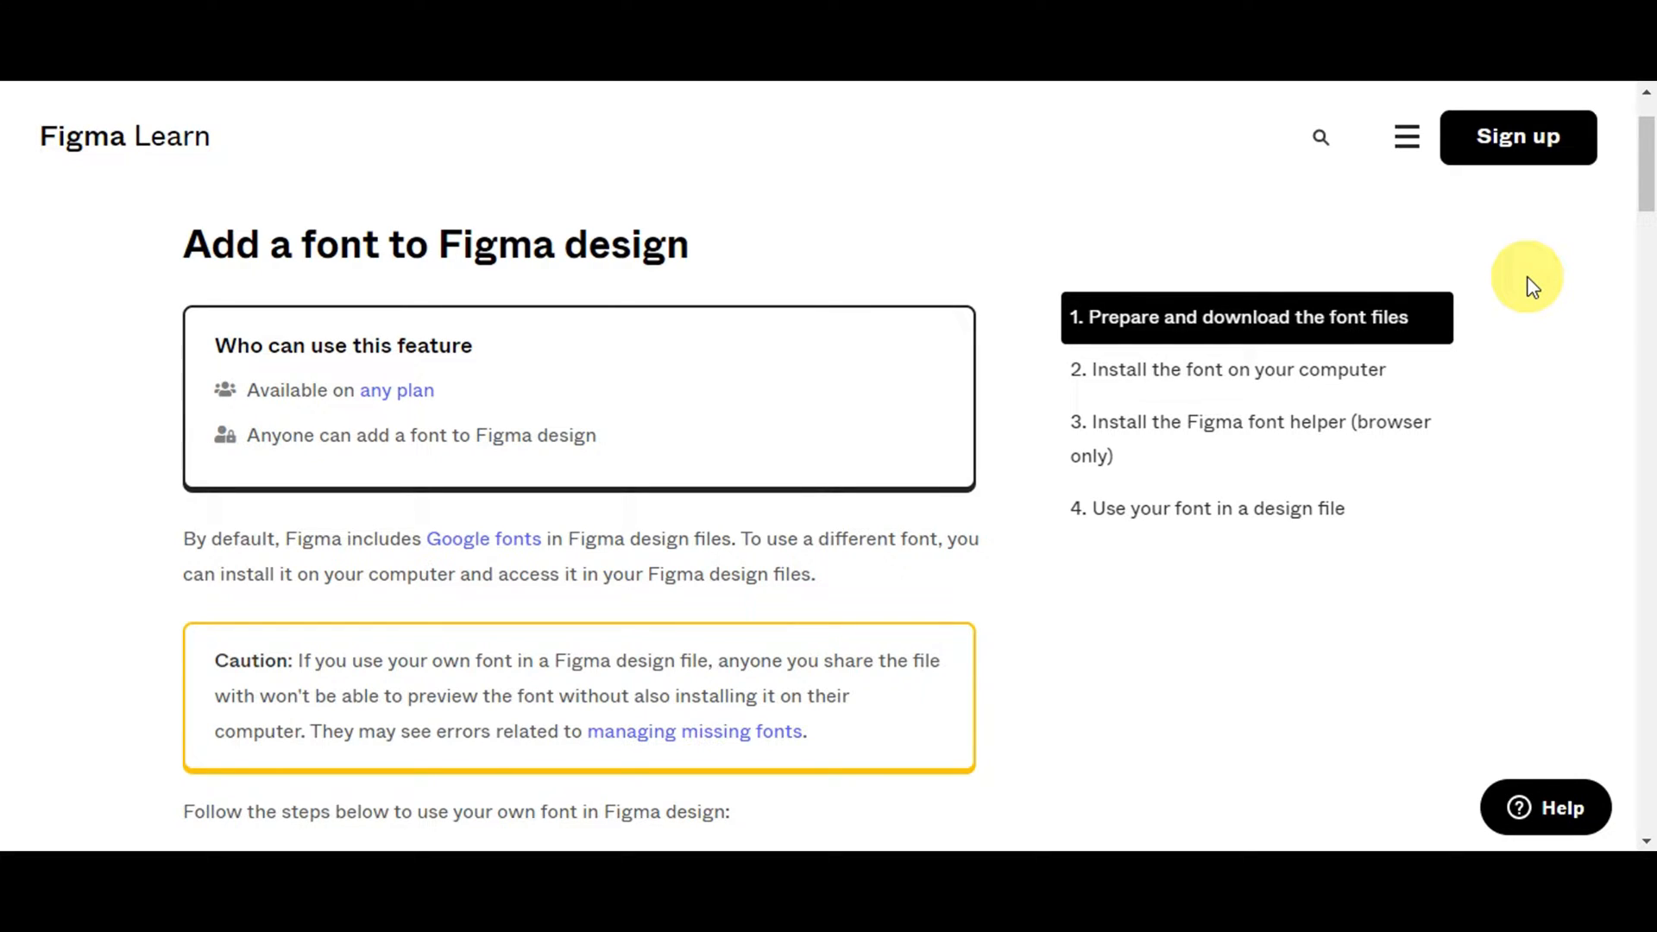
mouse_move(264, 539)
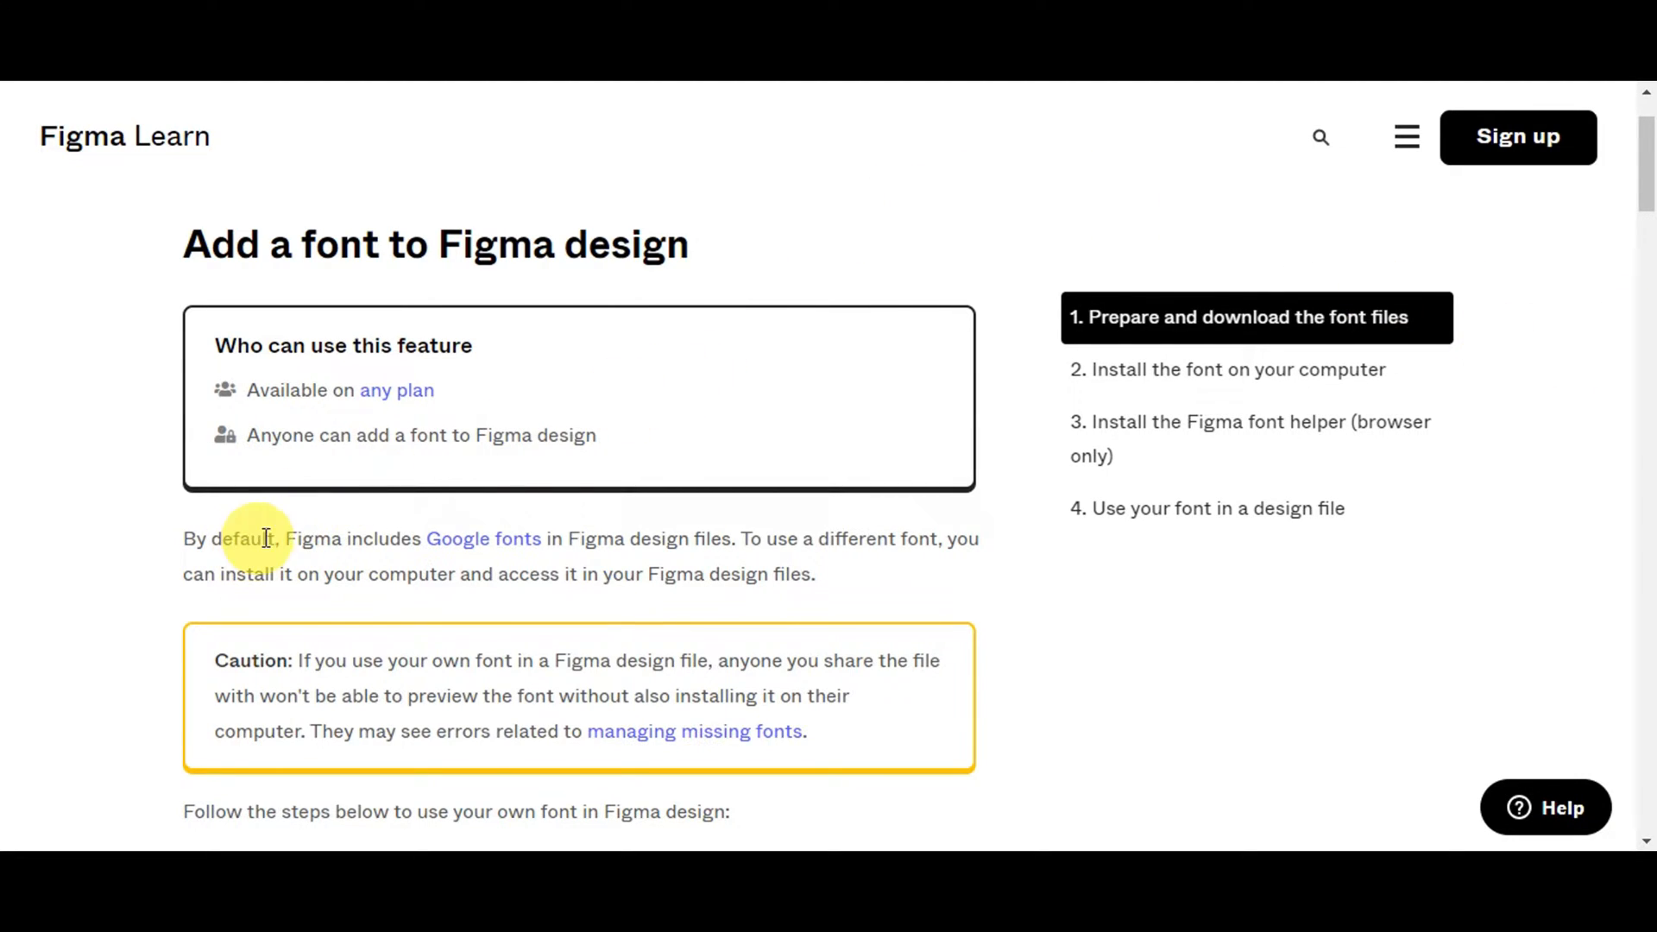
mouse_move(443, 538)
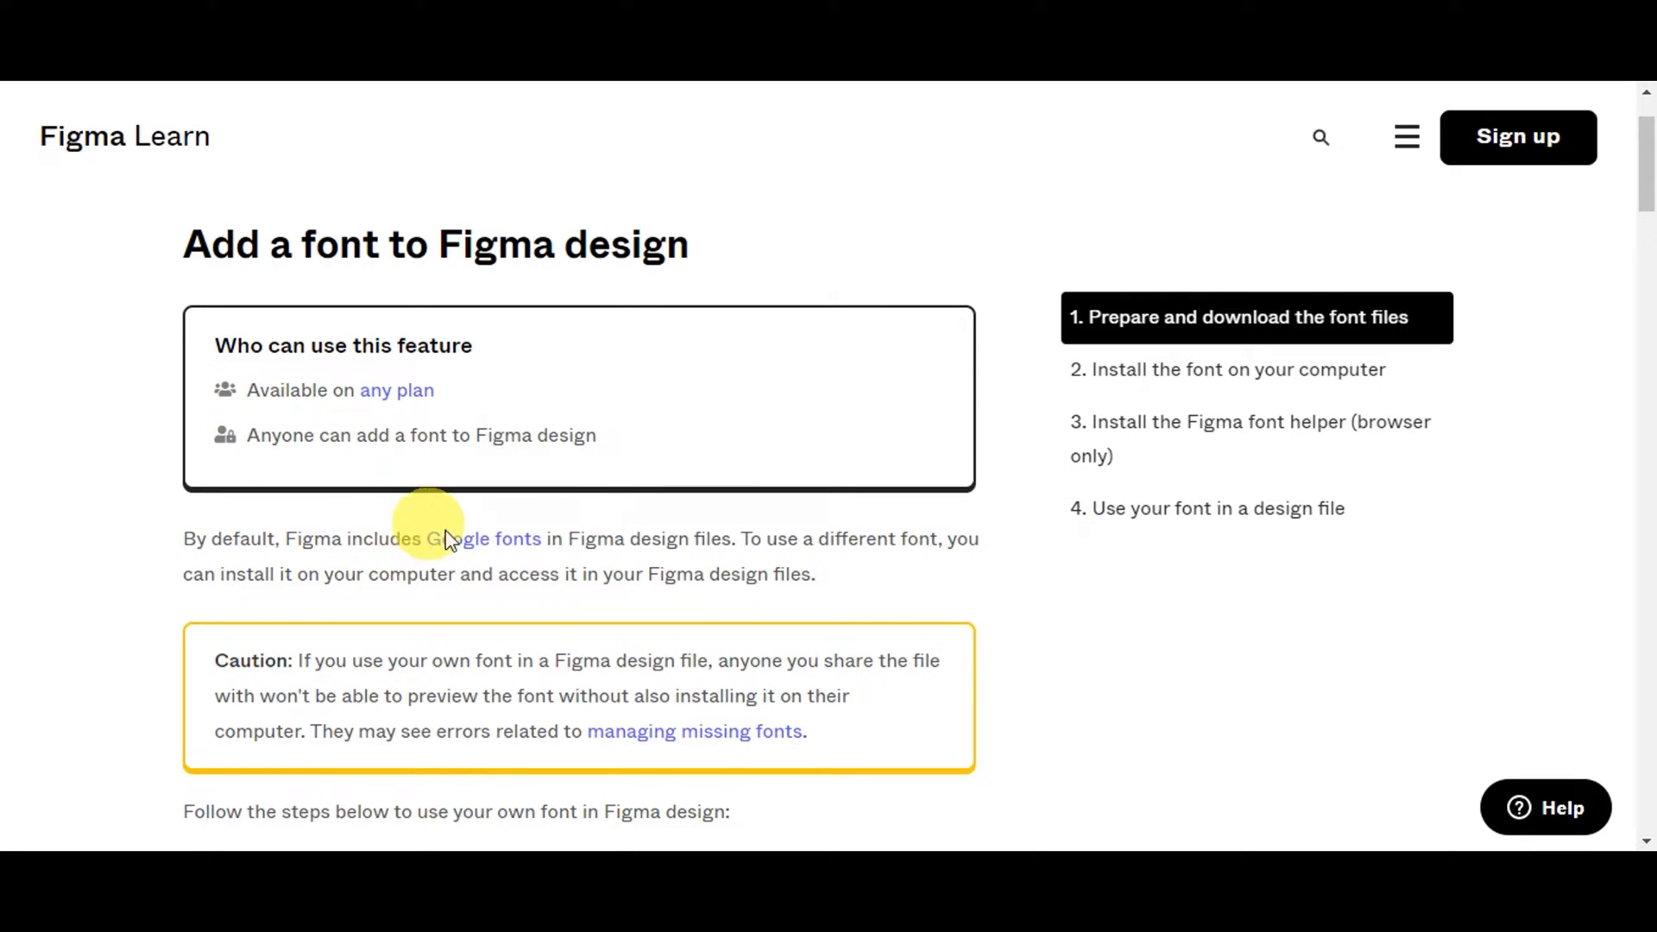
mouse_move(189, 538)
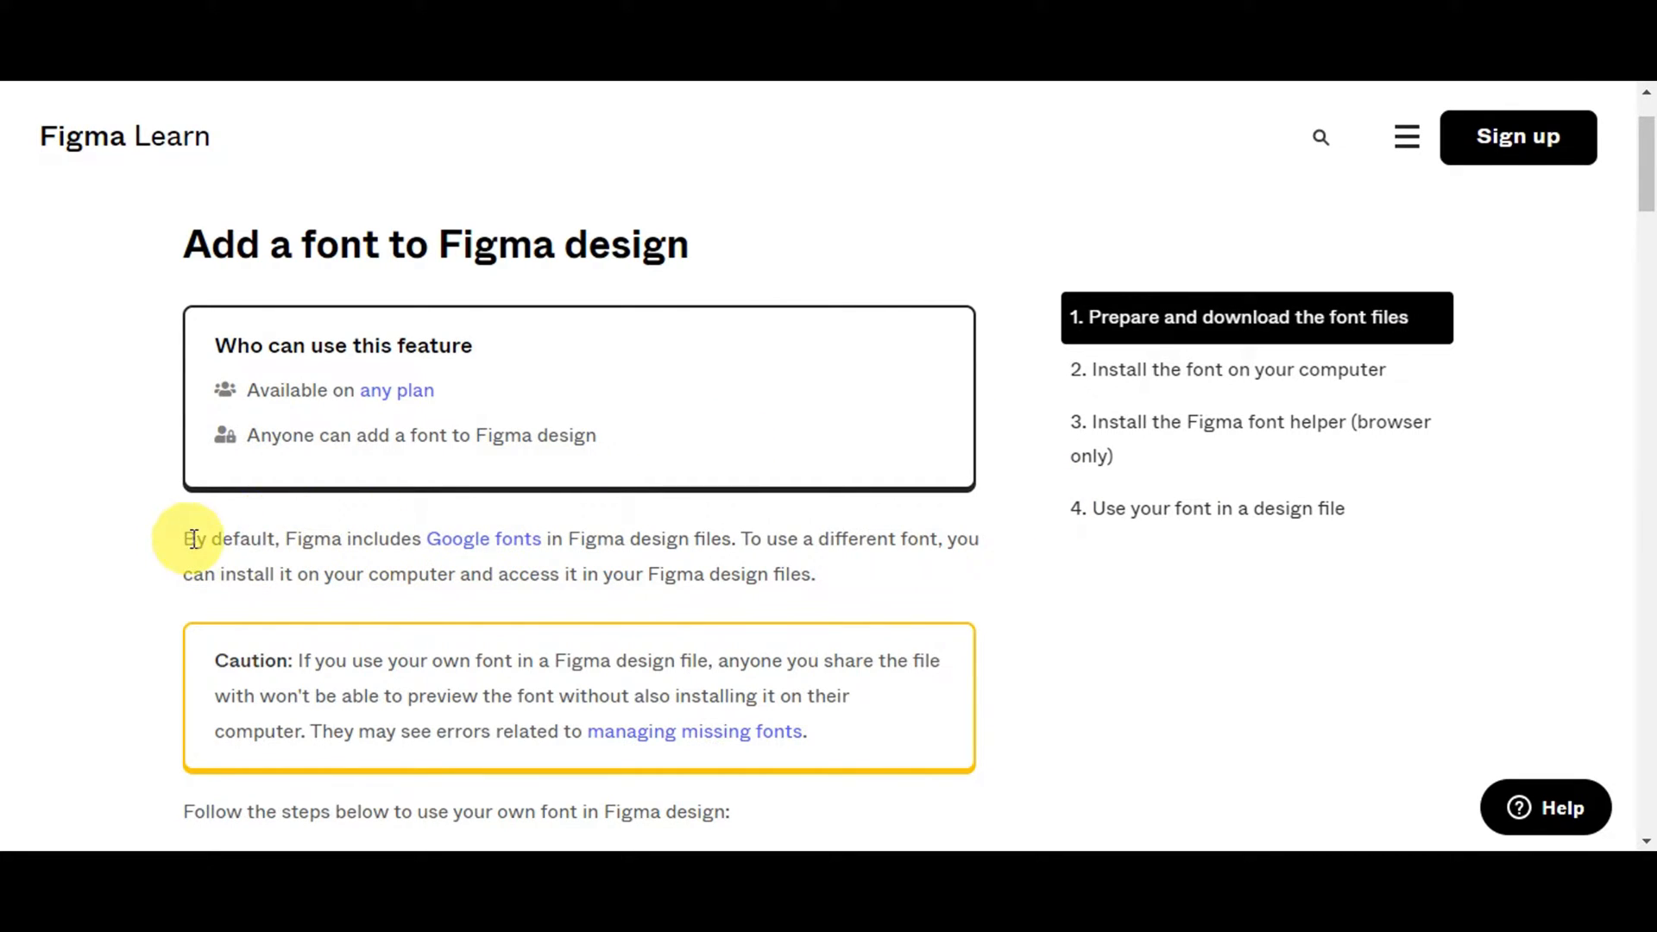
mouse_move(279, 525)
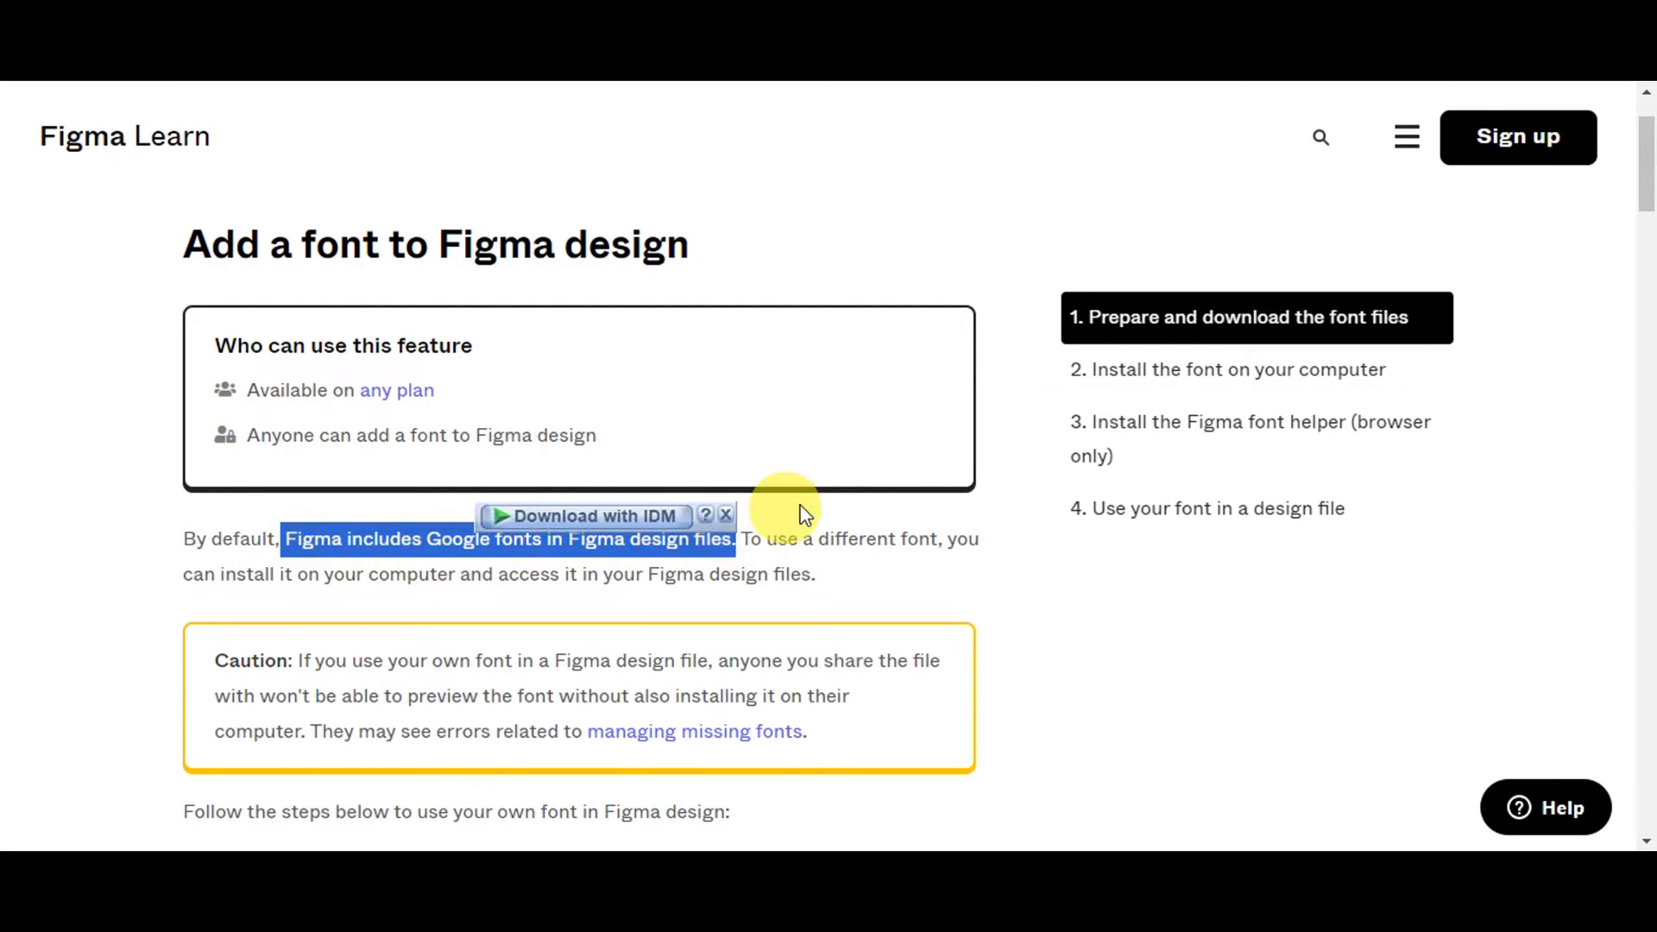
scroll("down", 3)
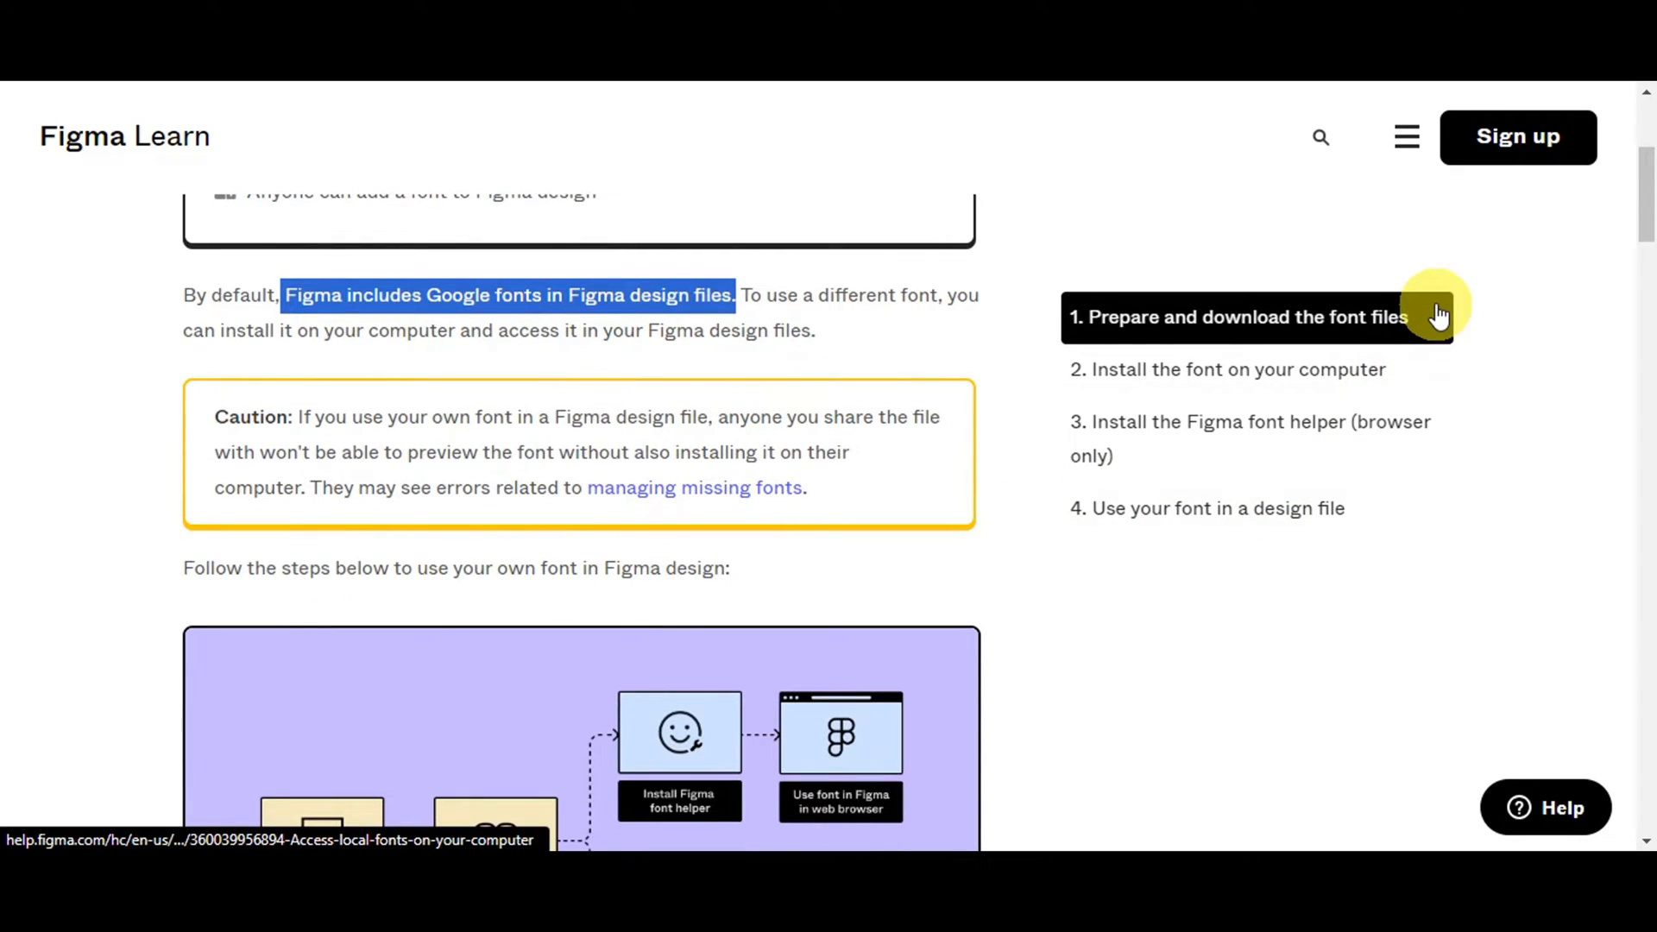
scroll("down", 3)
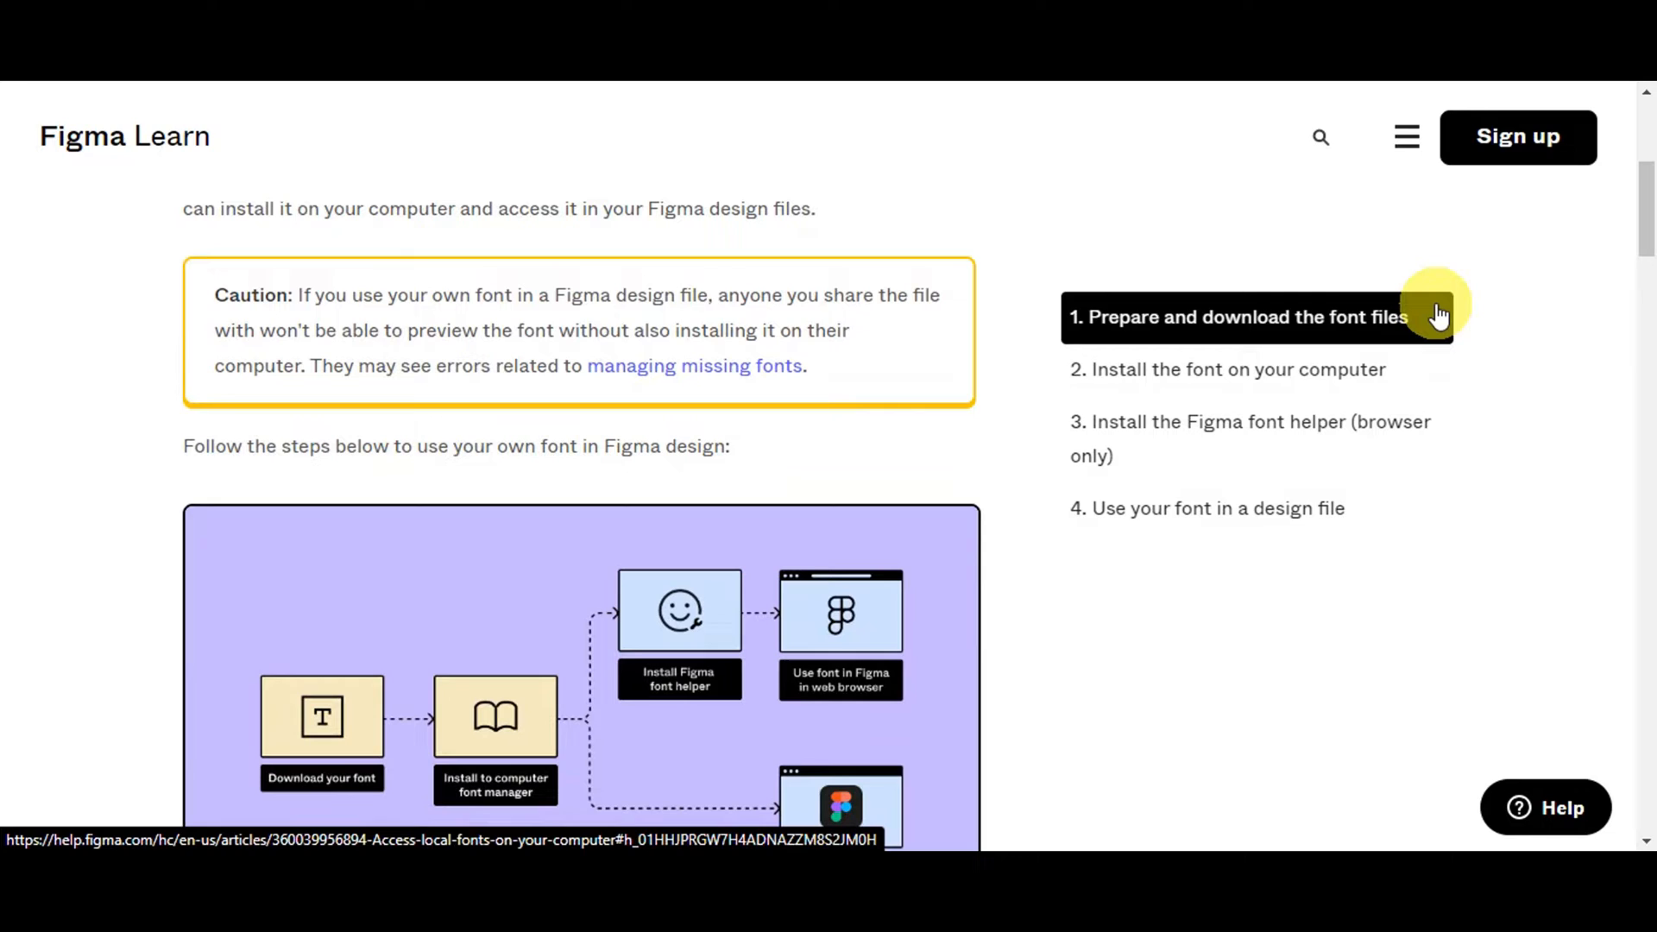
scroll("down", 3)
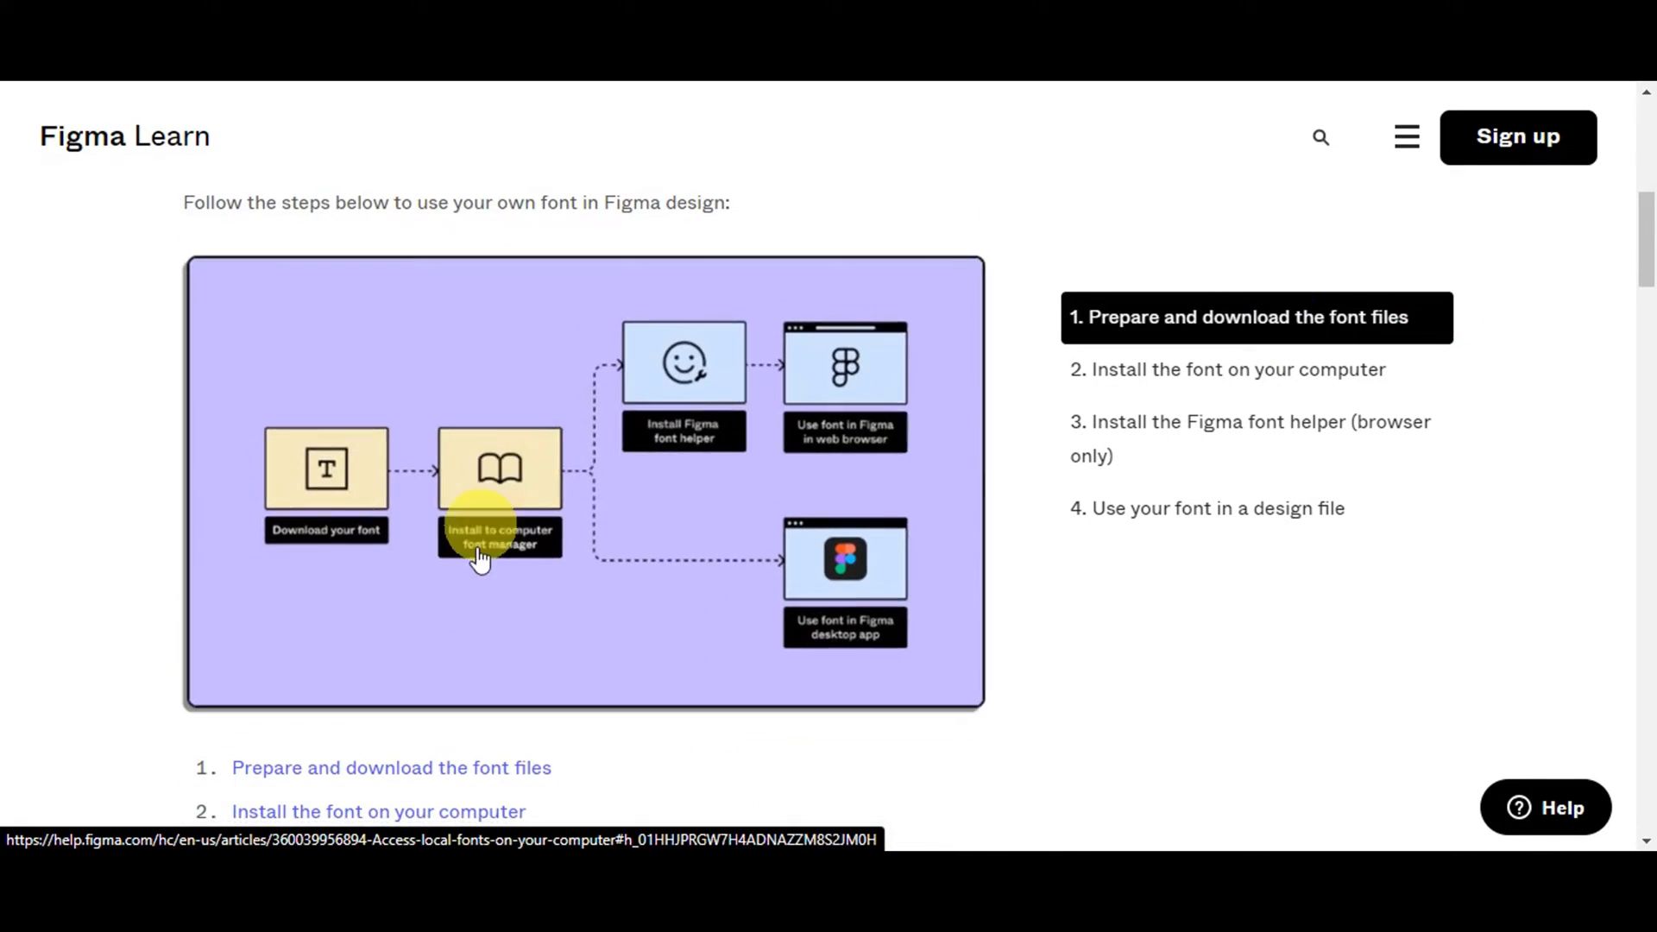
mouse_move(423, 767)
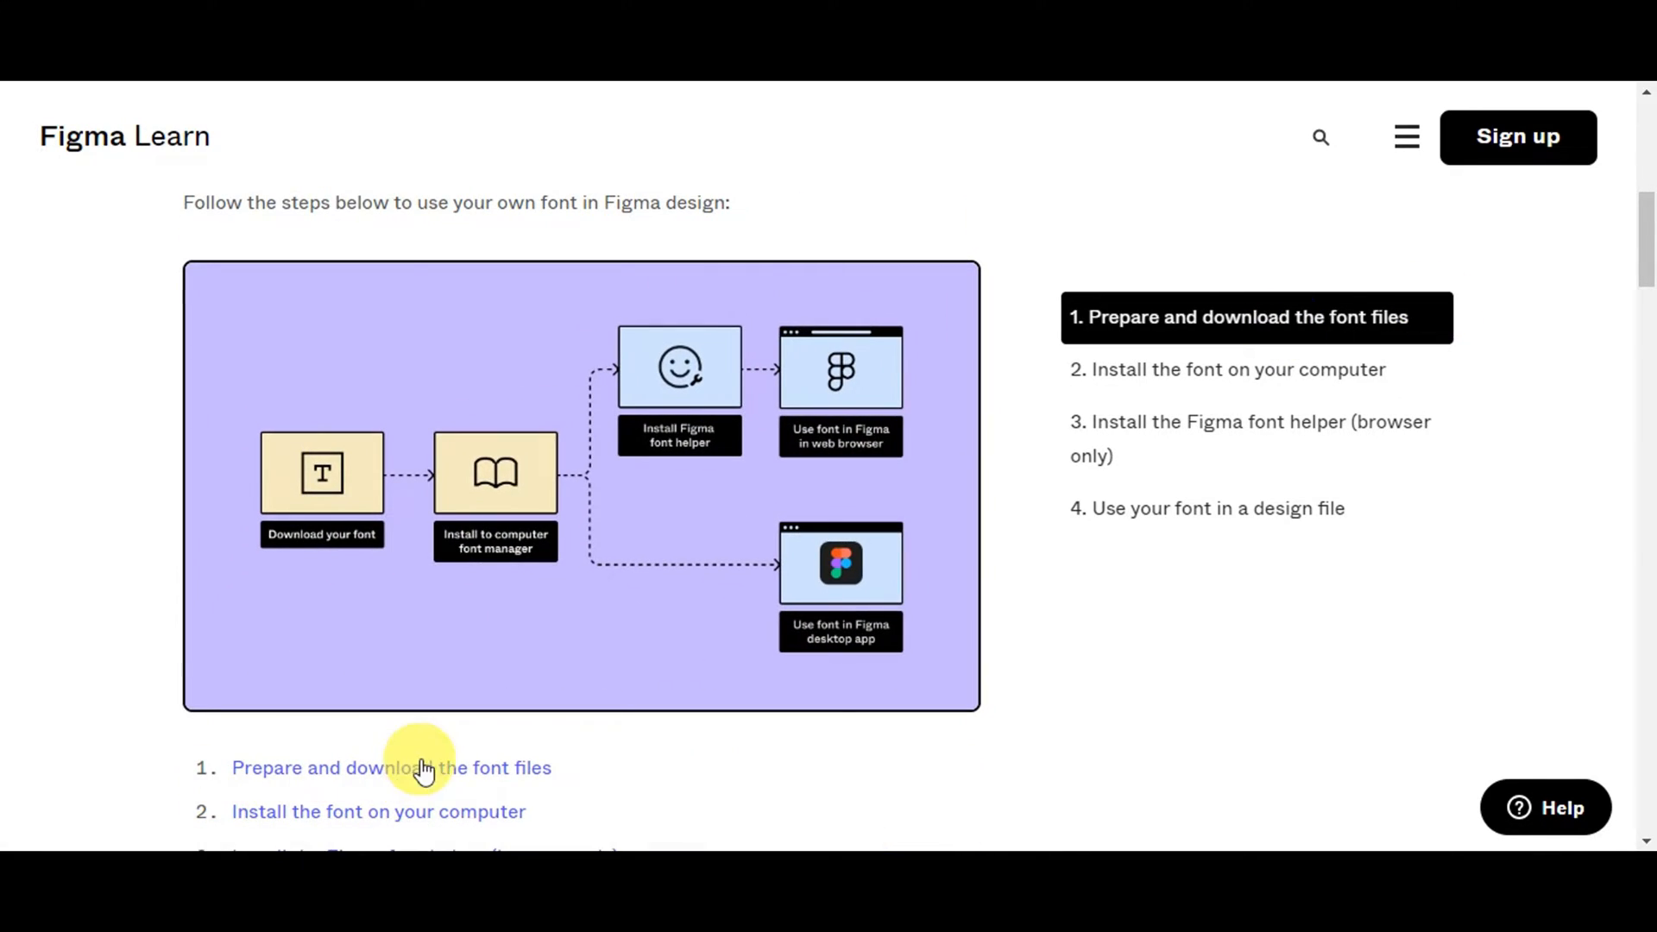
scroll("down", 3)
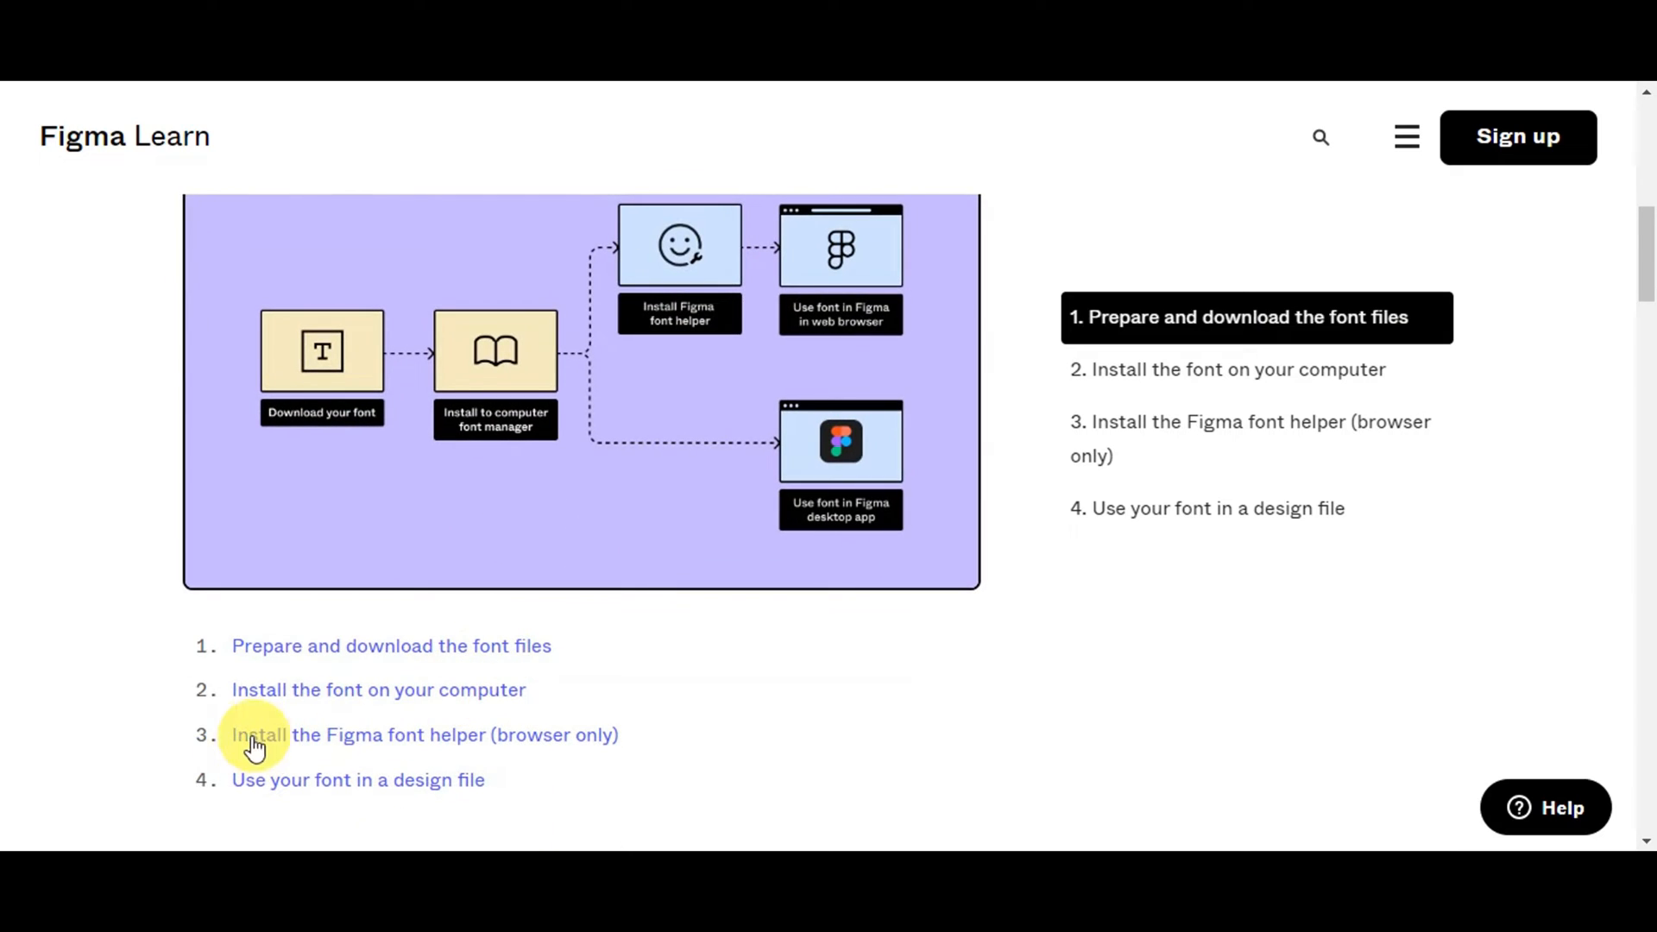
mouse_move(308, 761)
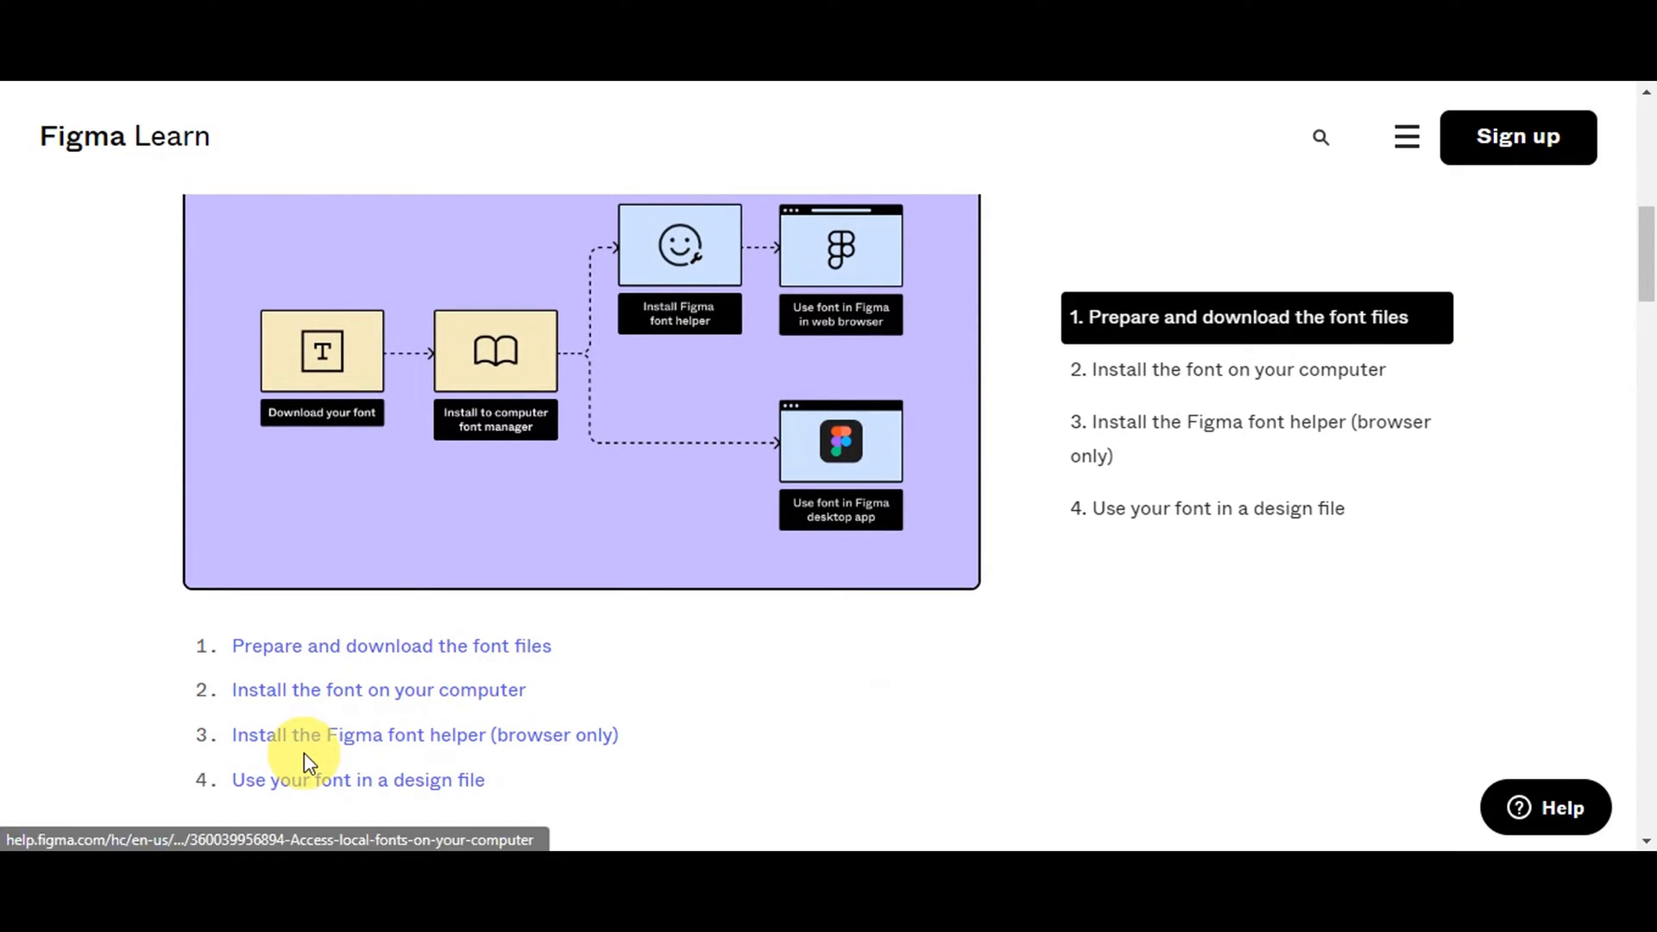
mouse_move(528, 737)
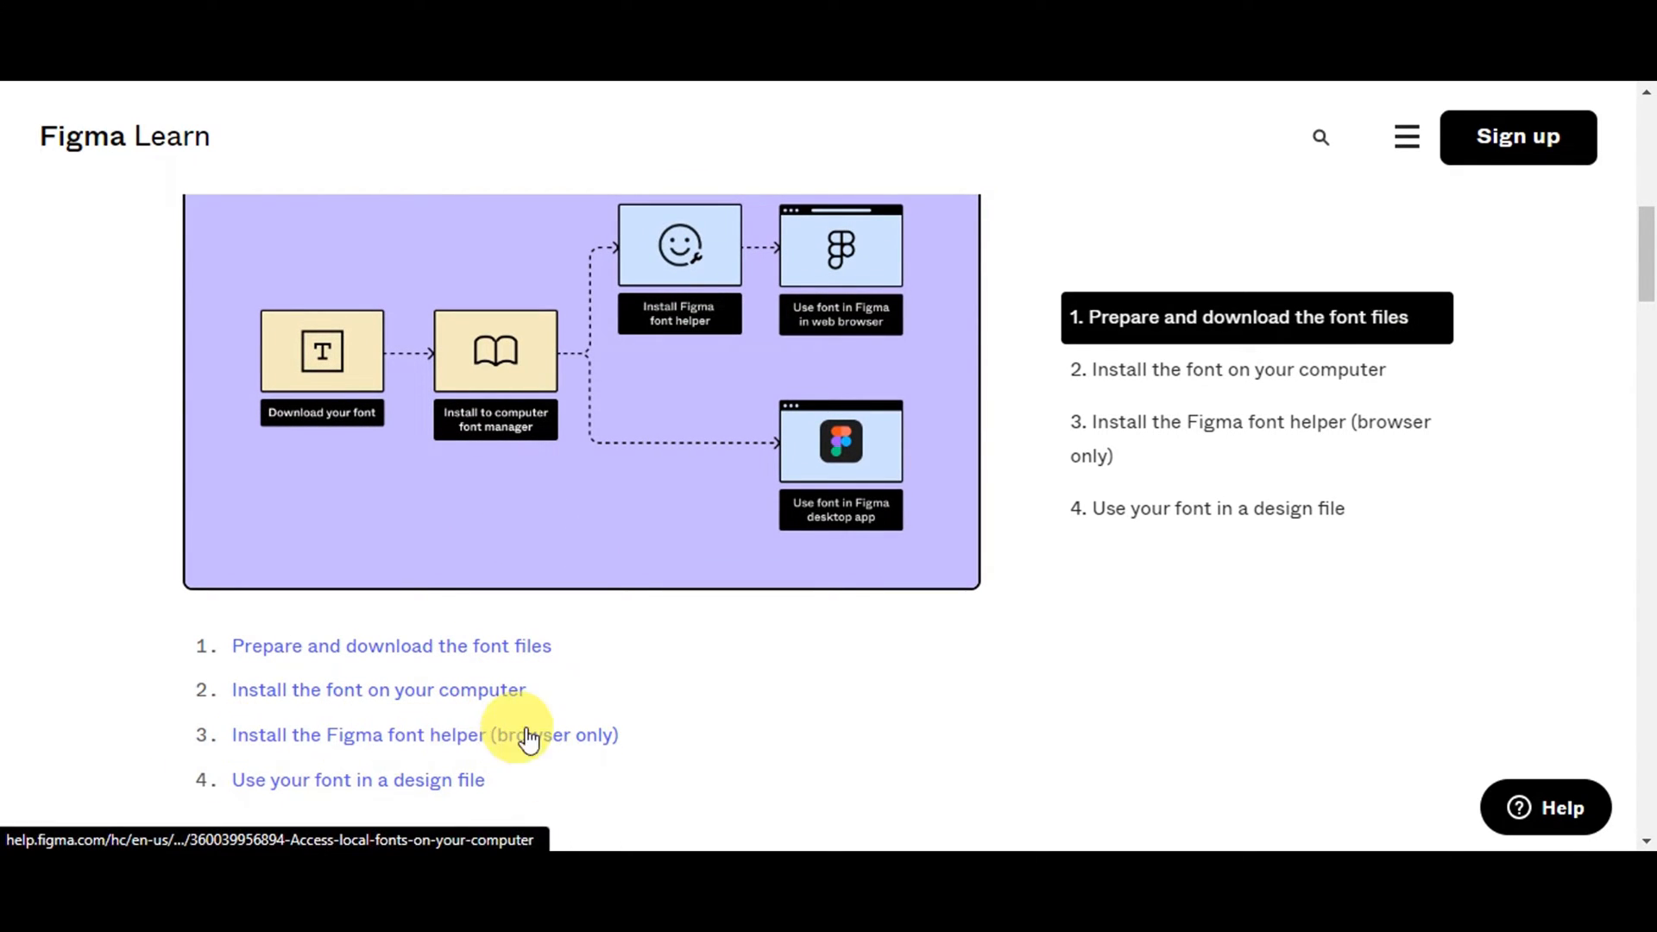
mouse_move(580, 742)
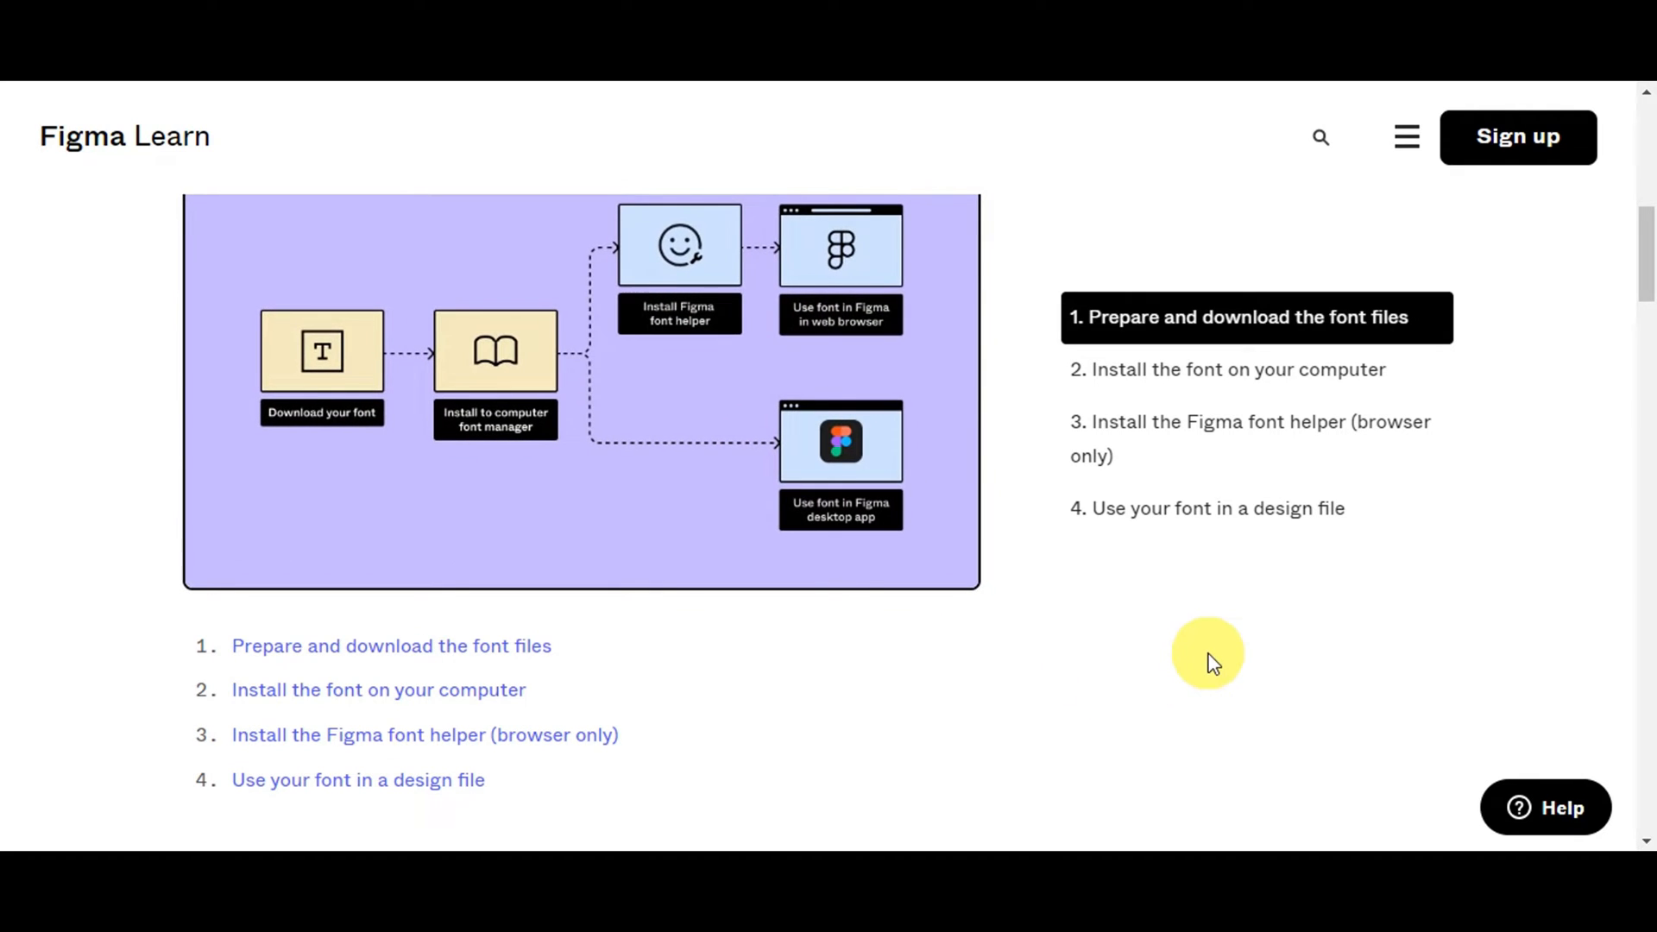
mouse_move(340, 770)
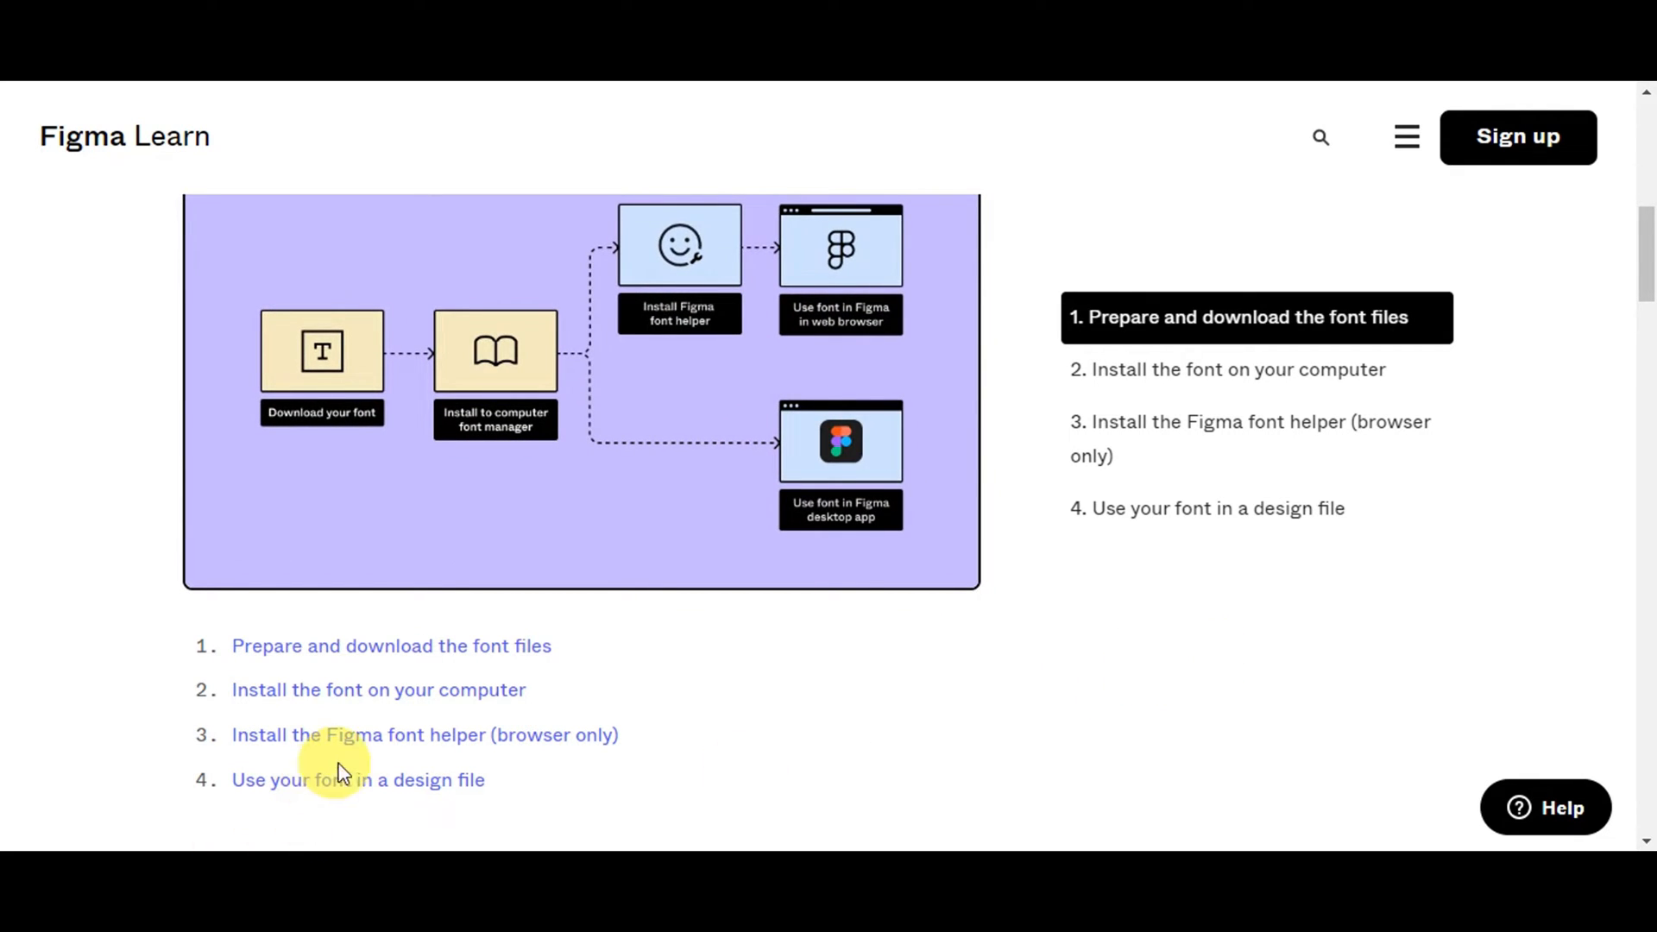
scroll("down", 3)
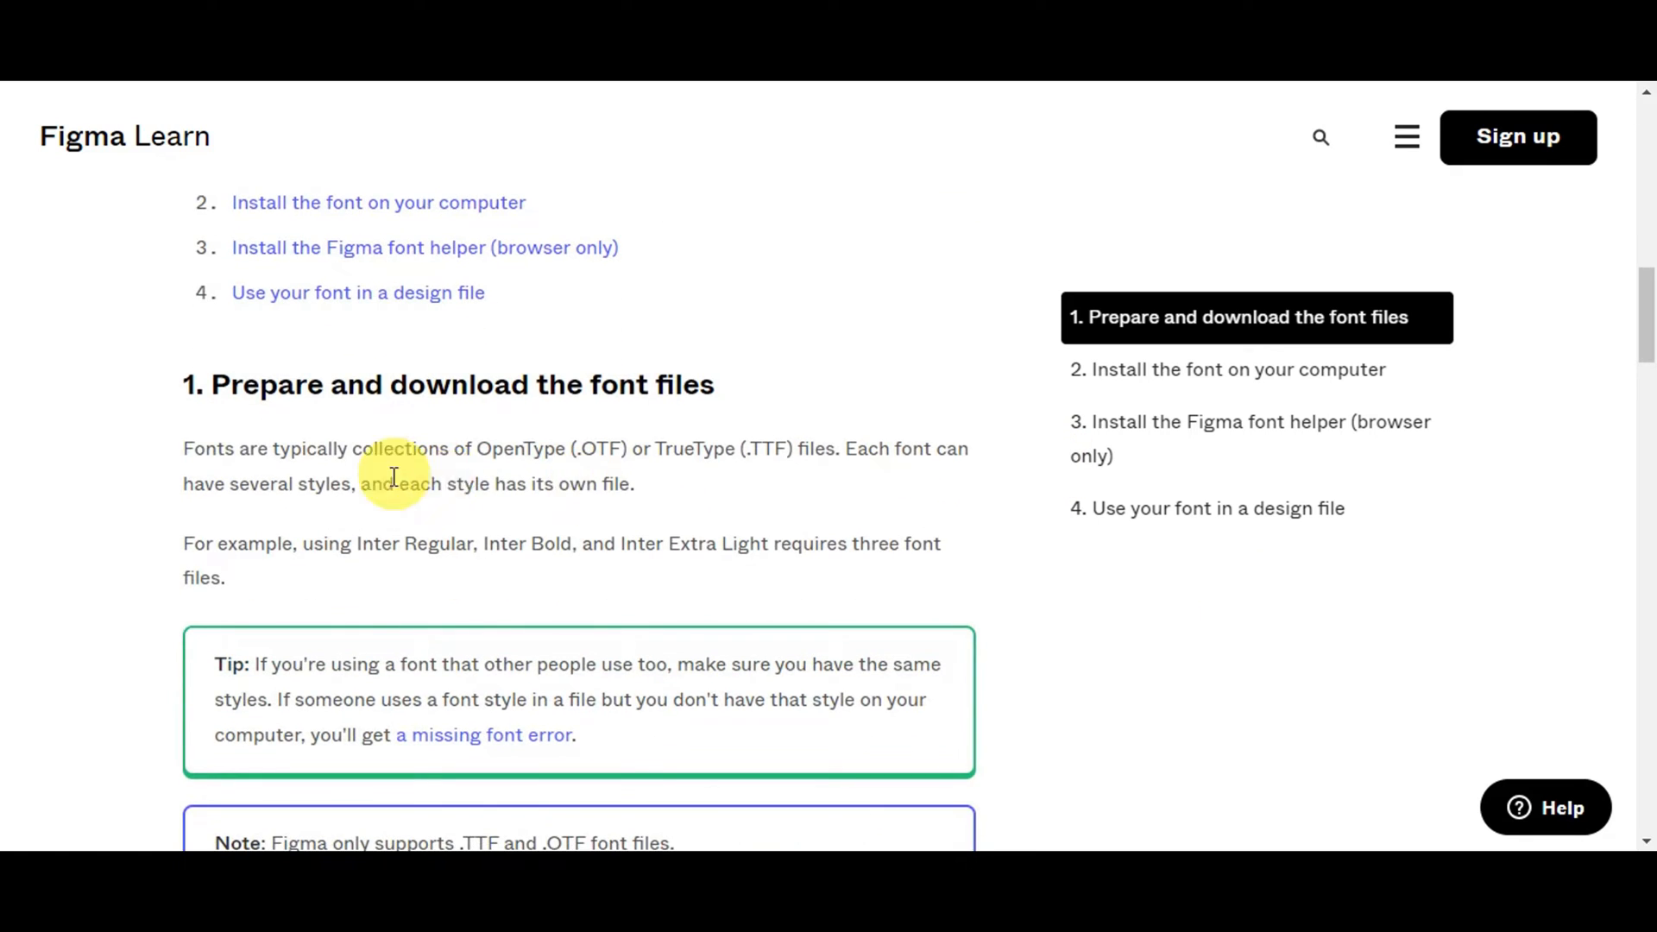
mouse_move(299, 453)
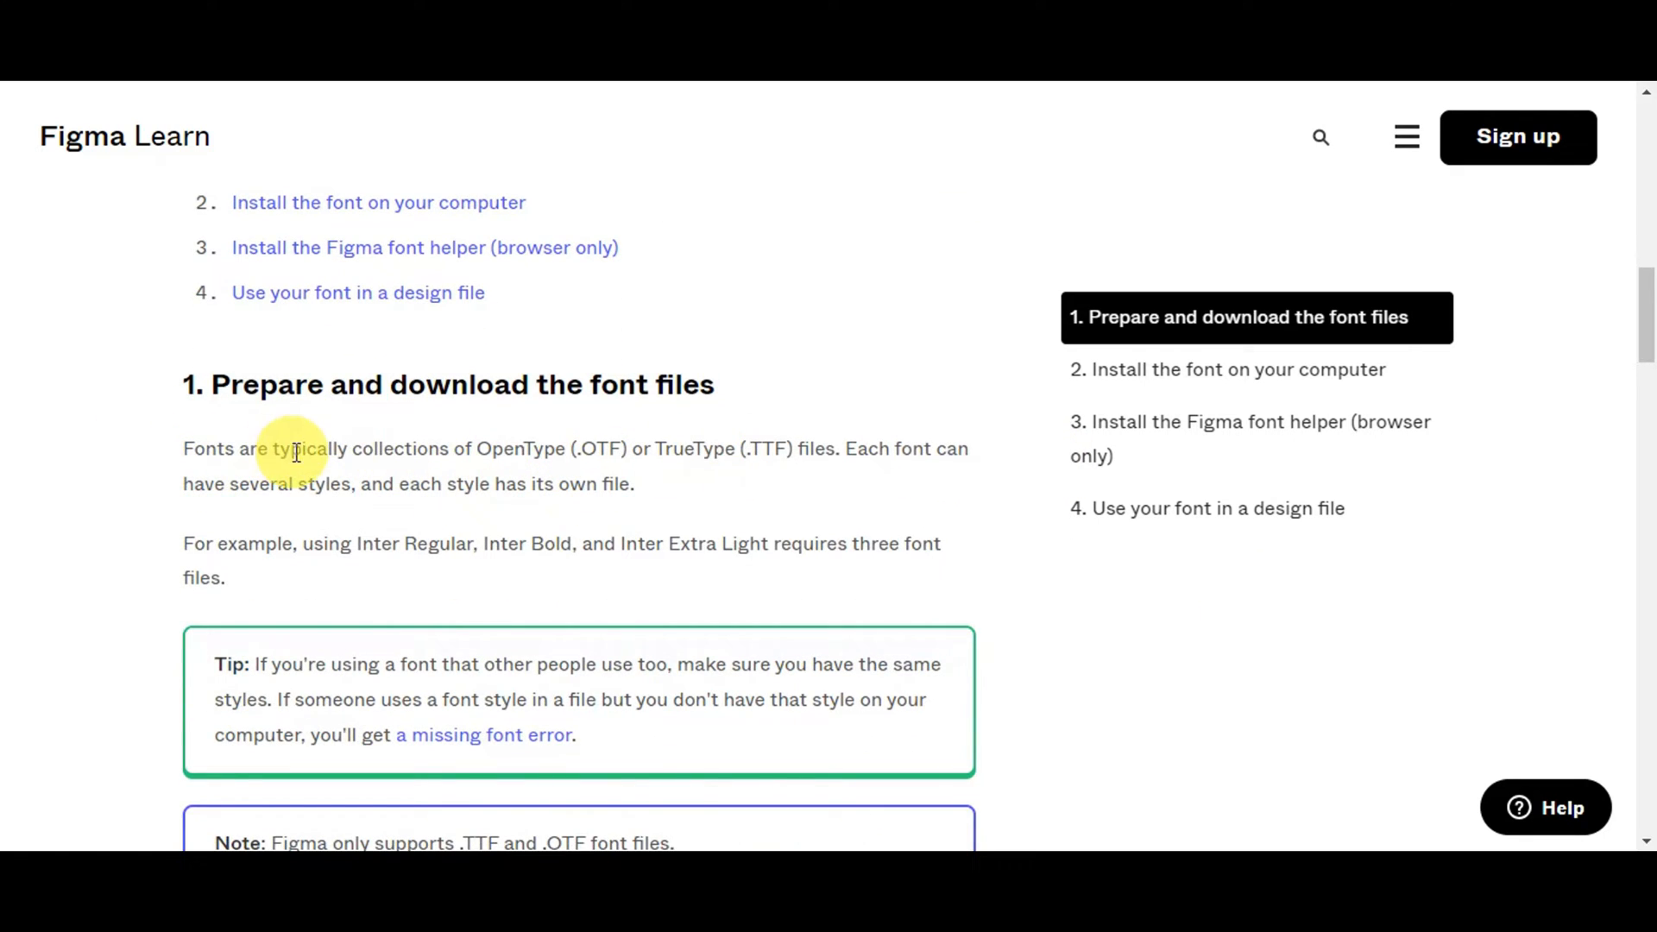
mouse_move(521, 448)
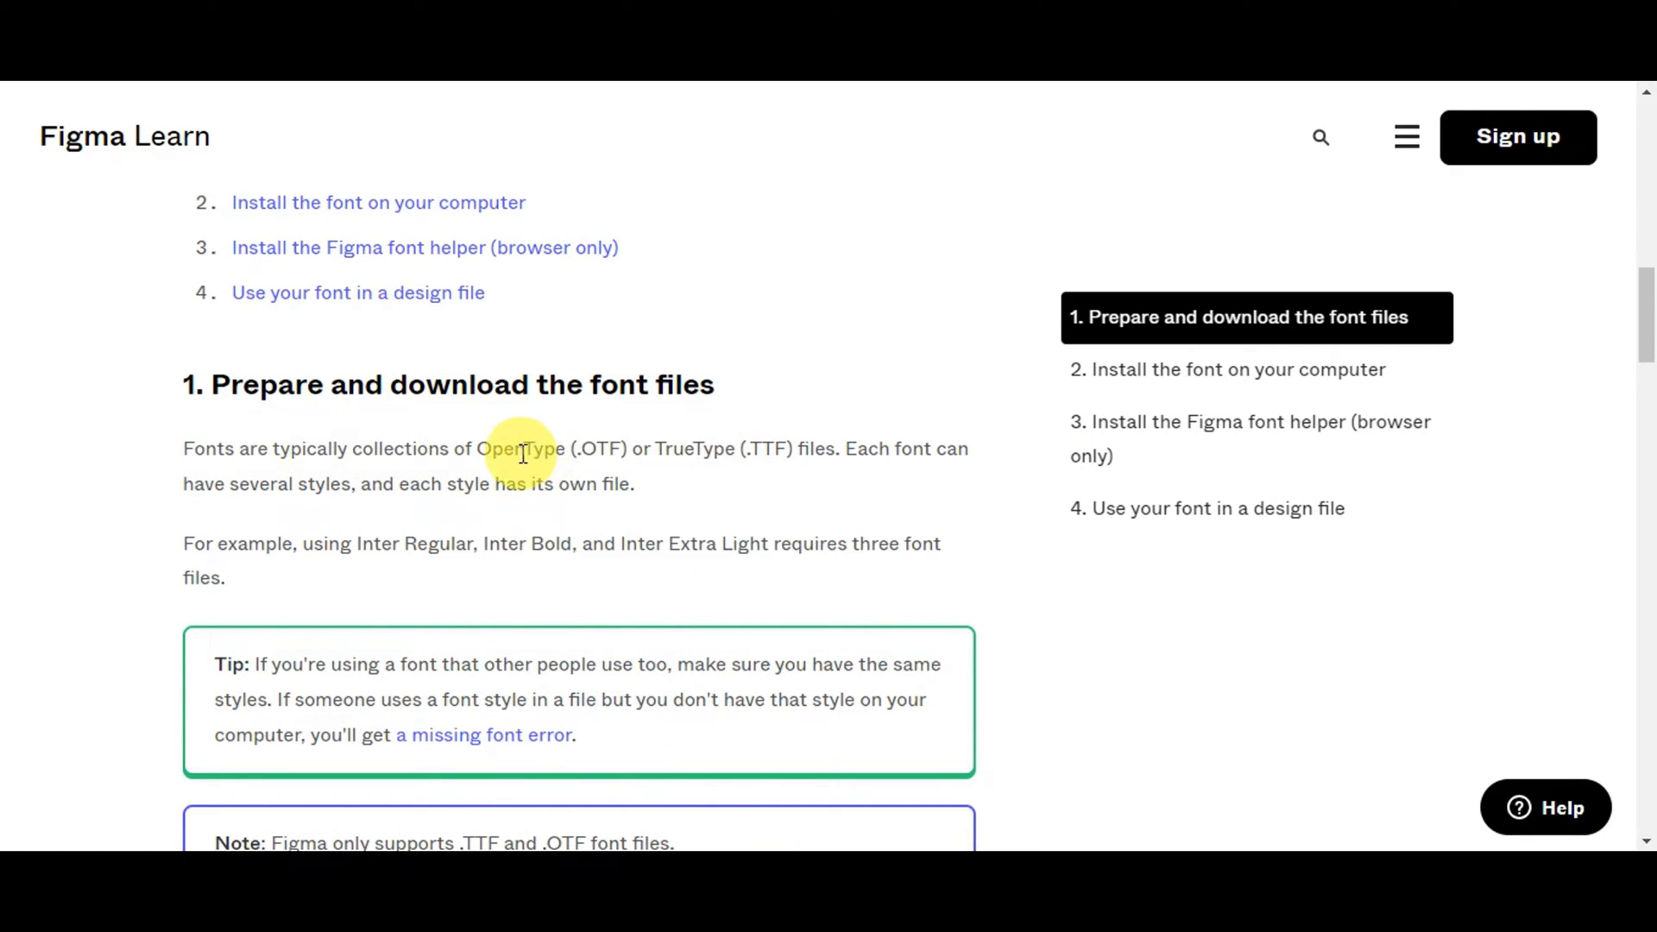
mouse_move(747, 464)
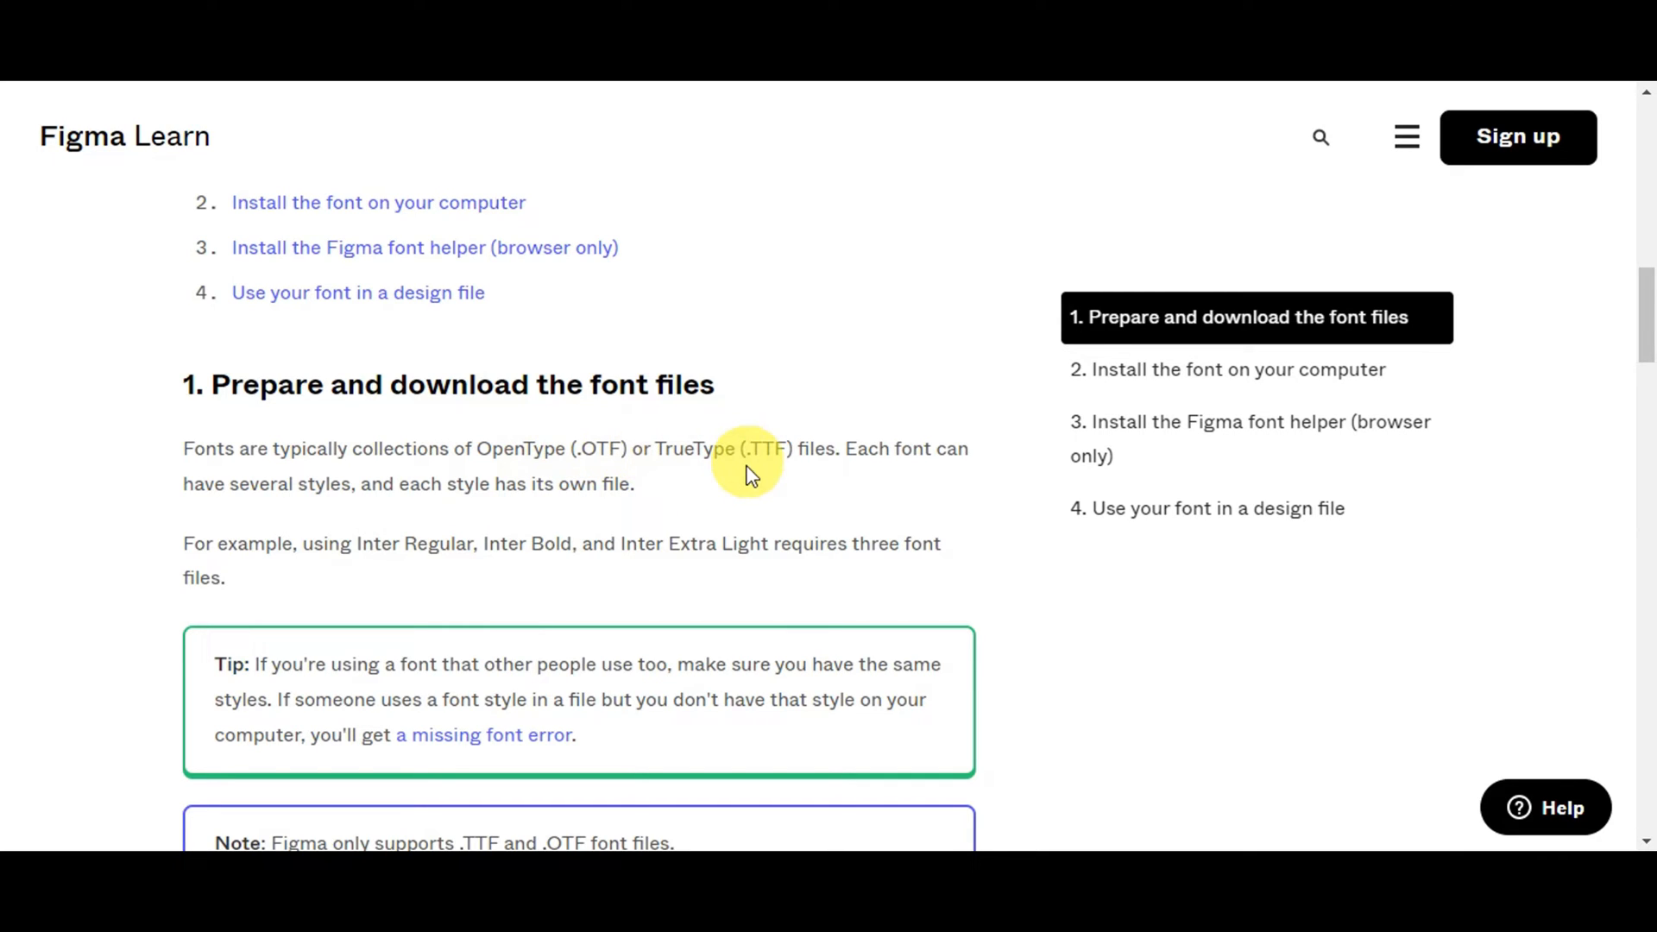
mouse_move(840, 443)
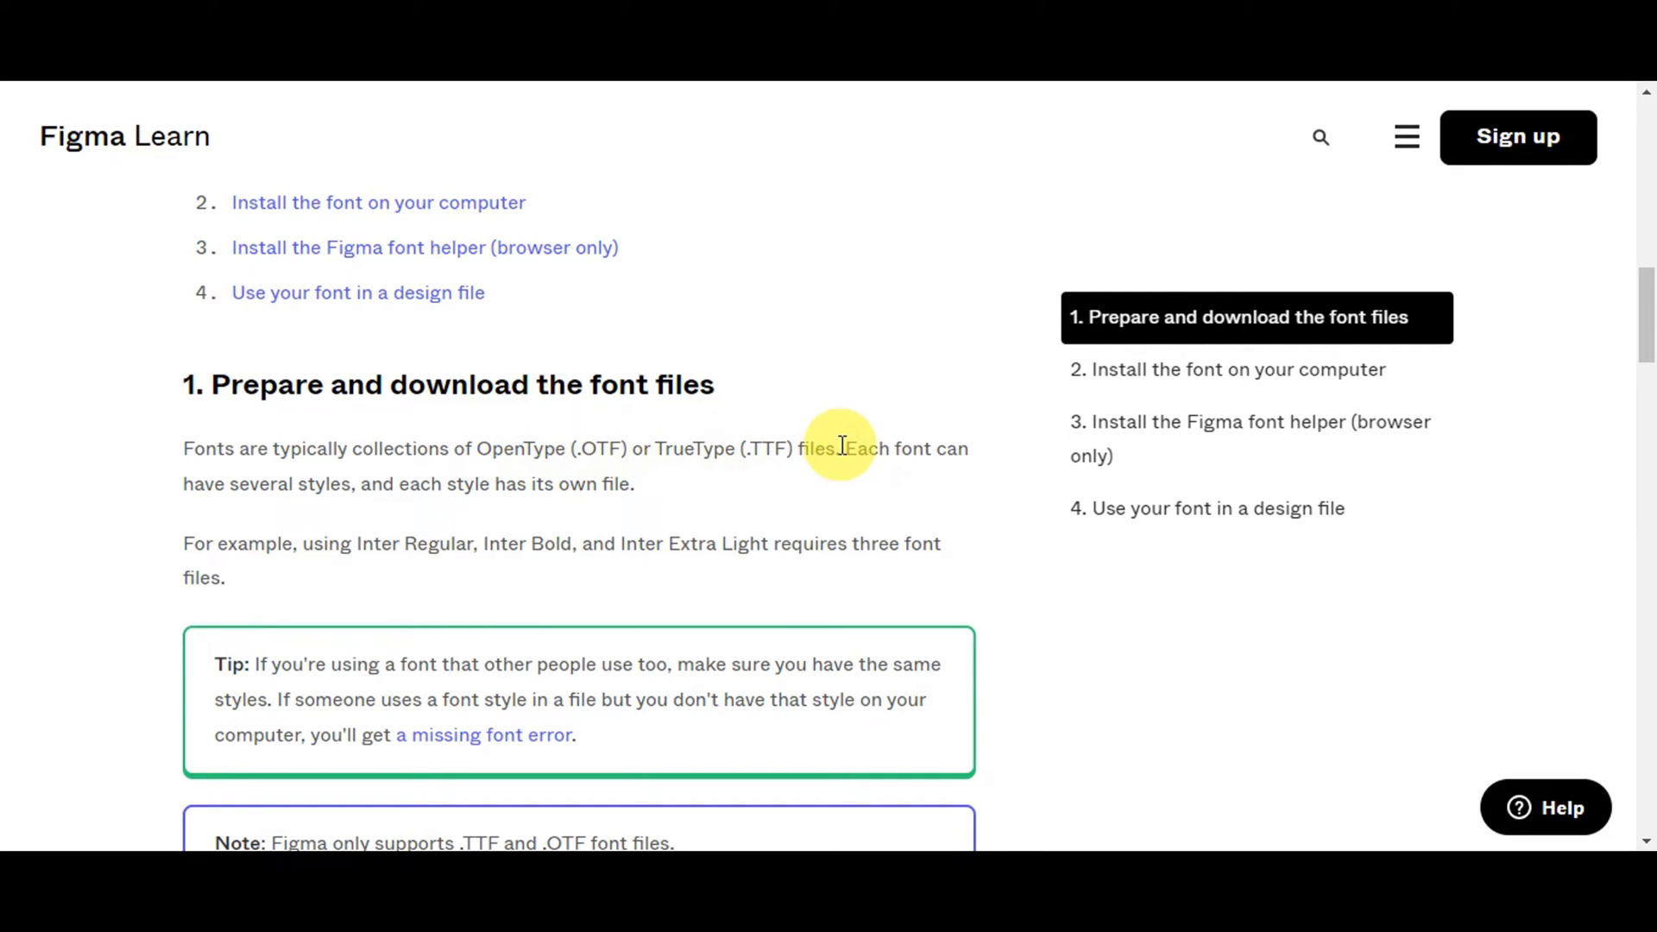
mouse_move(1041, 473)
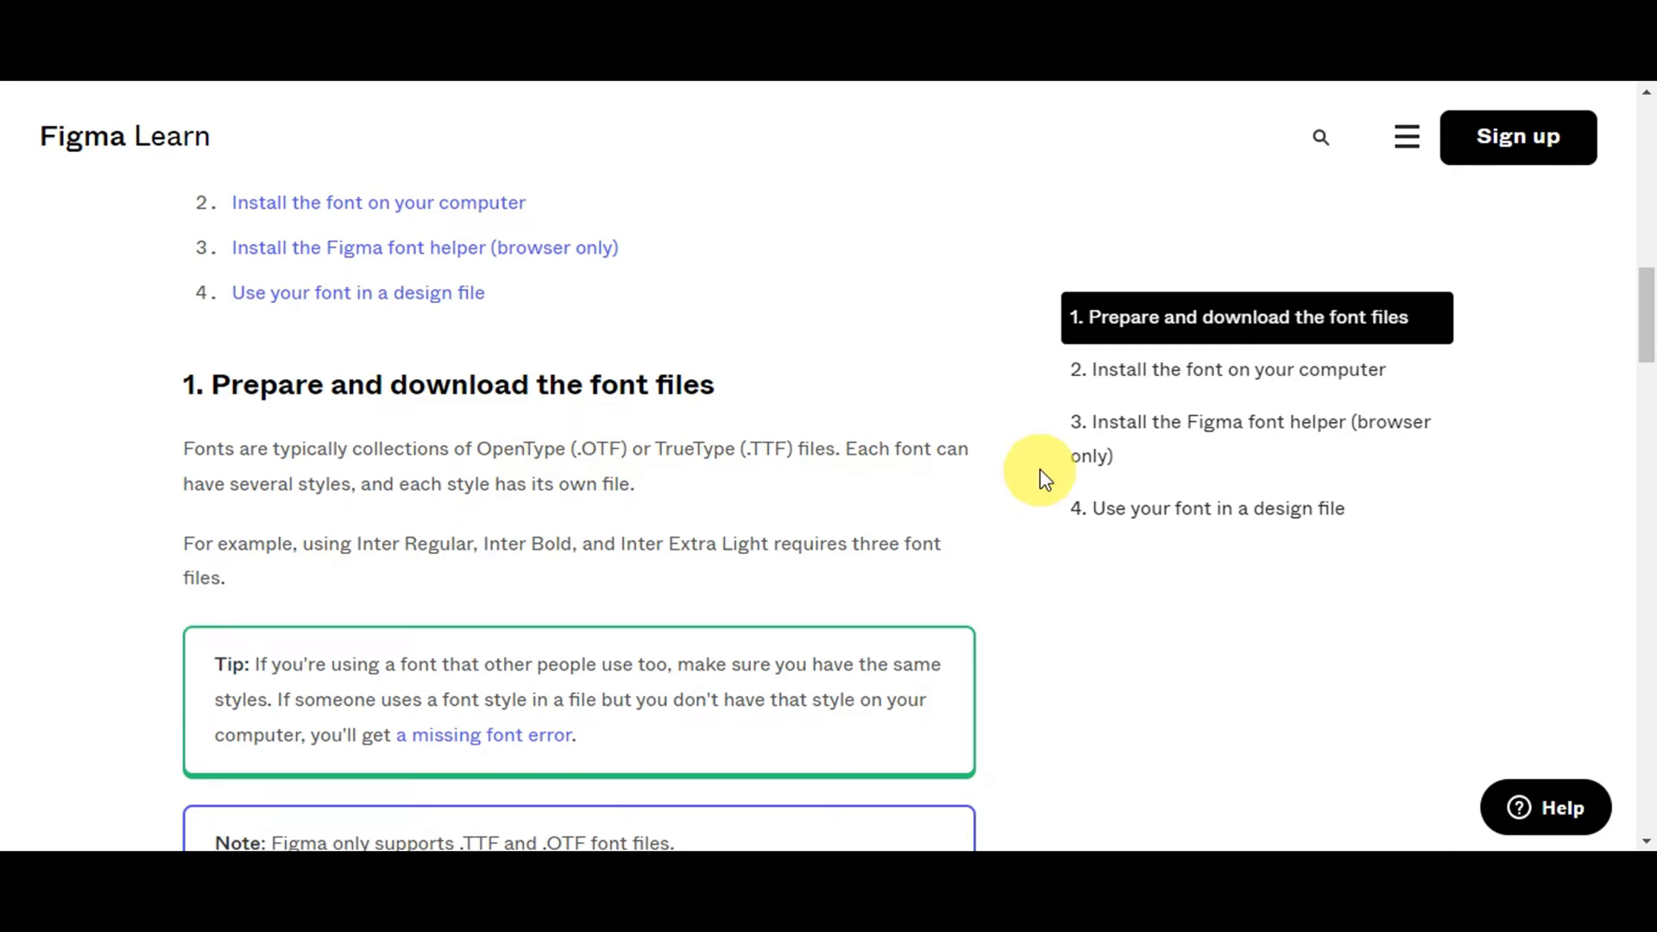
mouse_move(1034, 473)
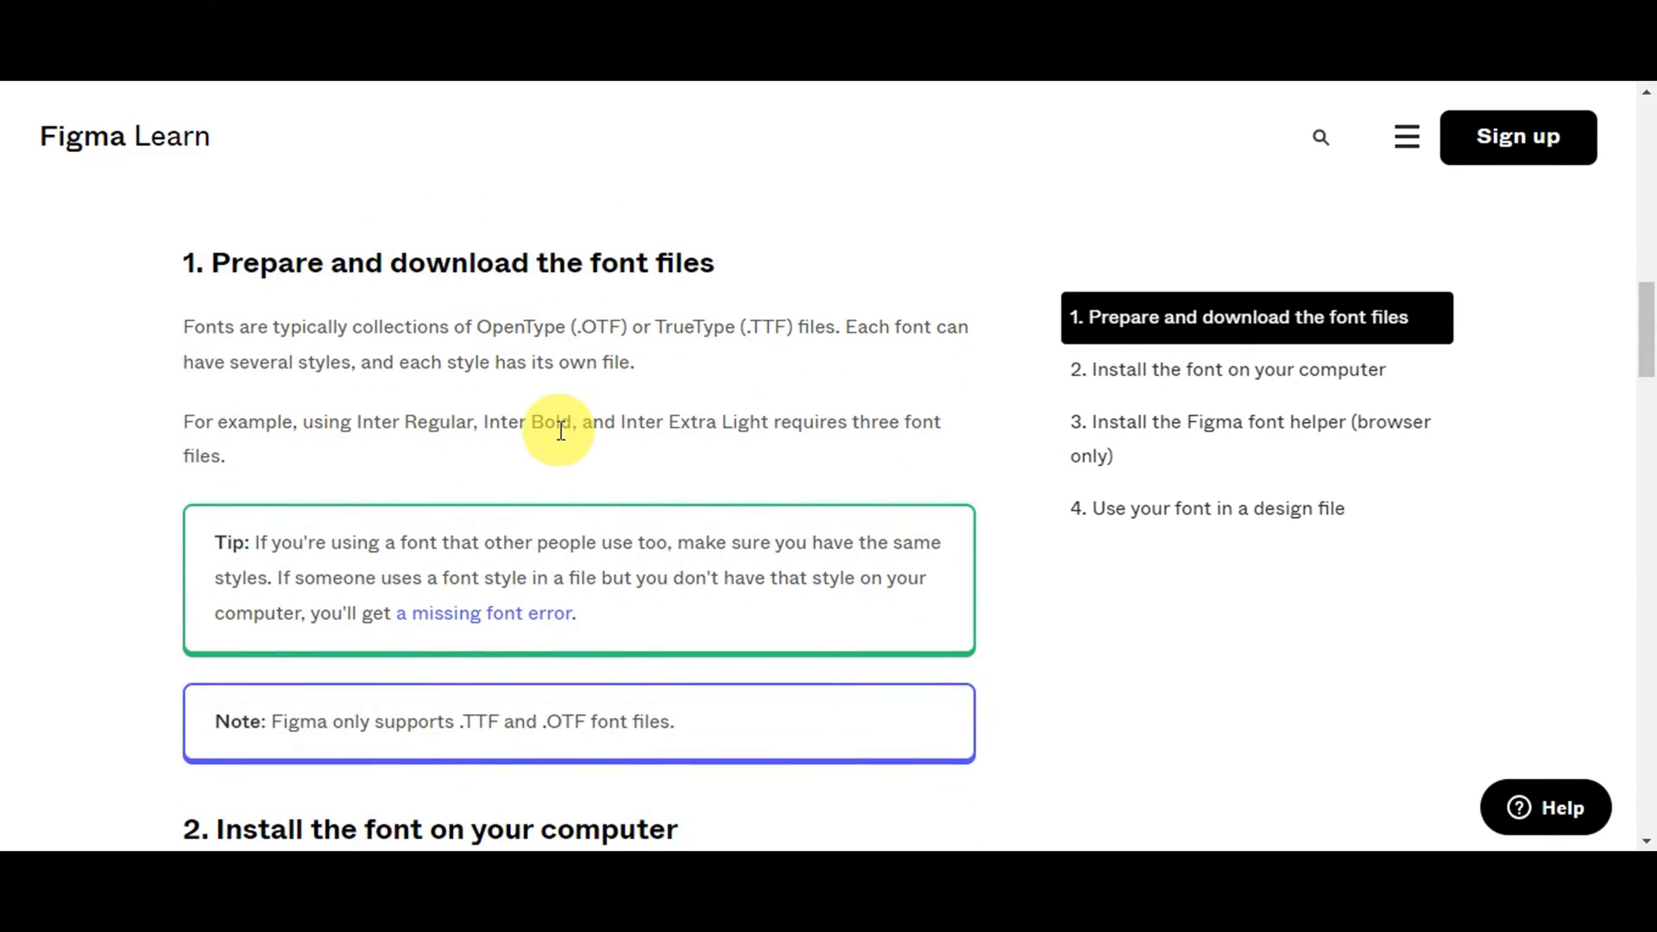
scroll("down", 3)
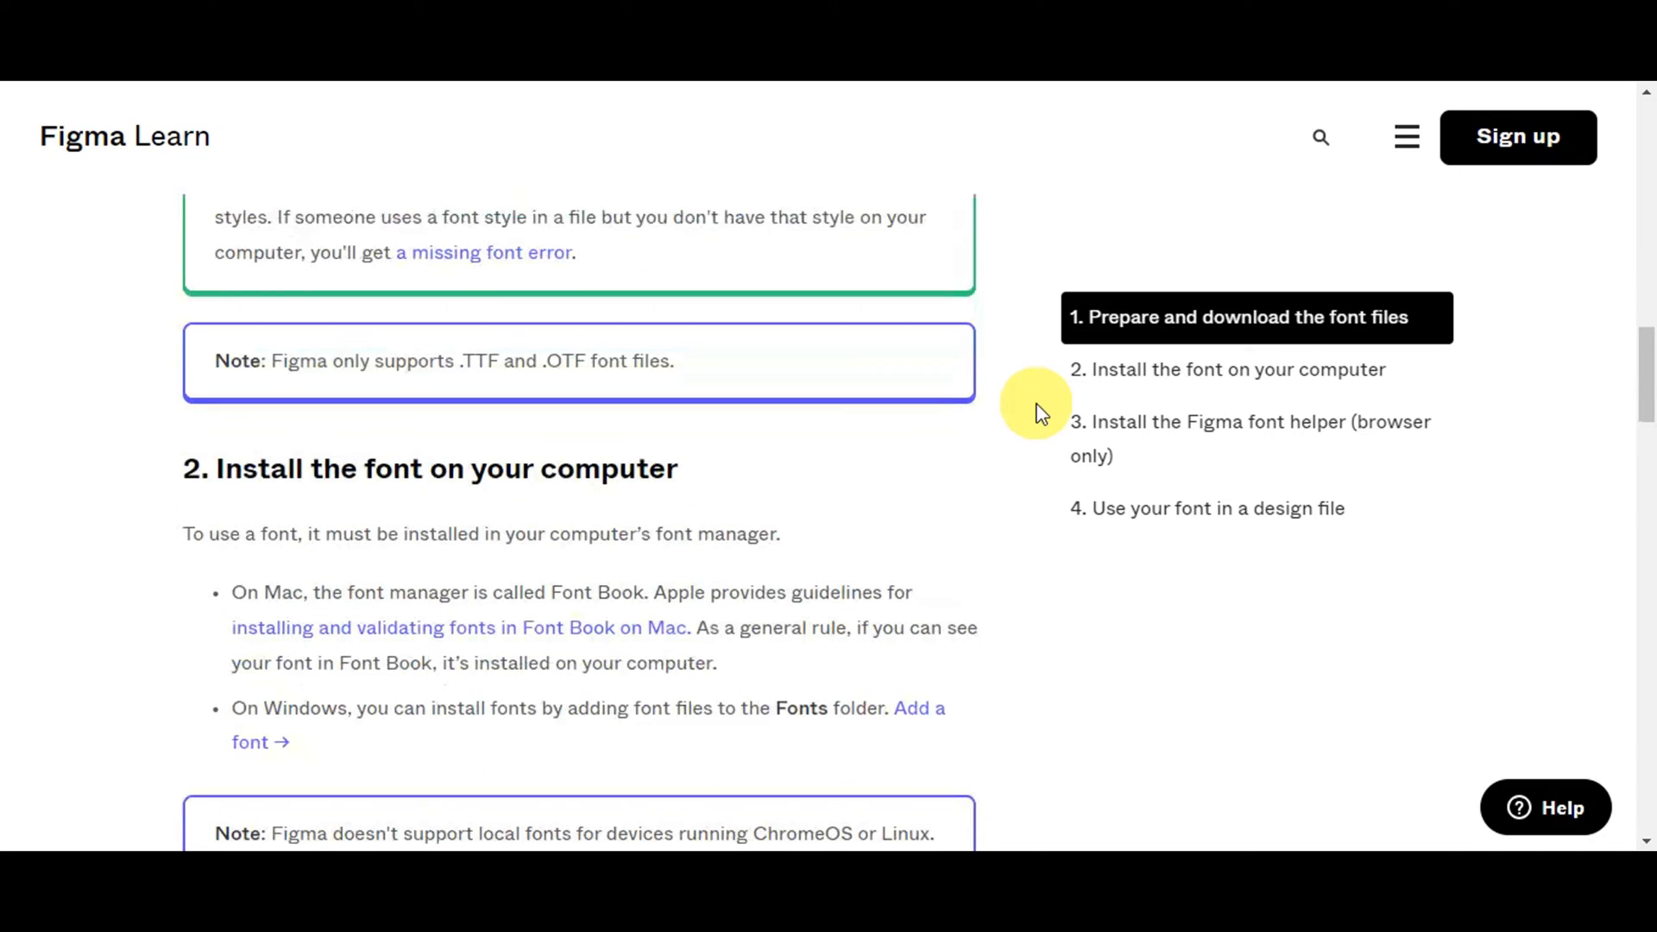
scroll("down", 3)
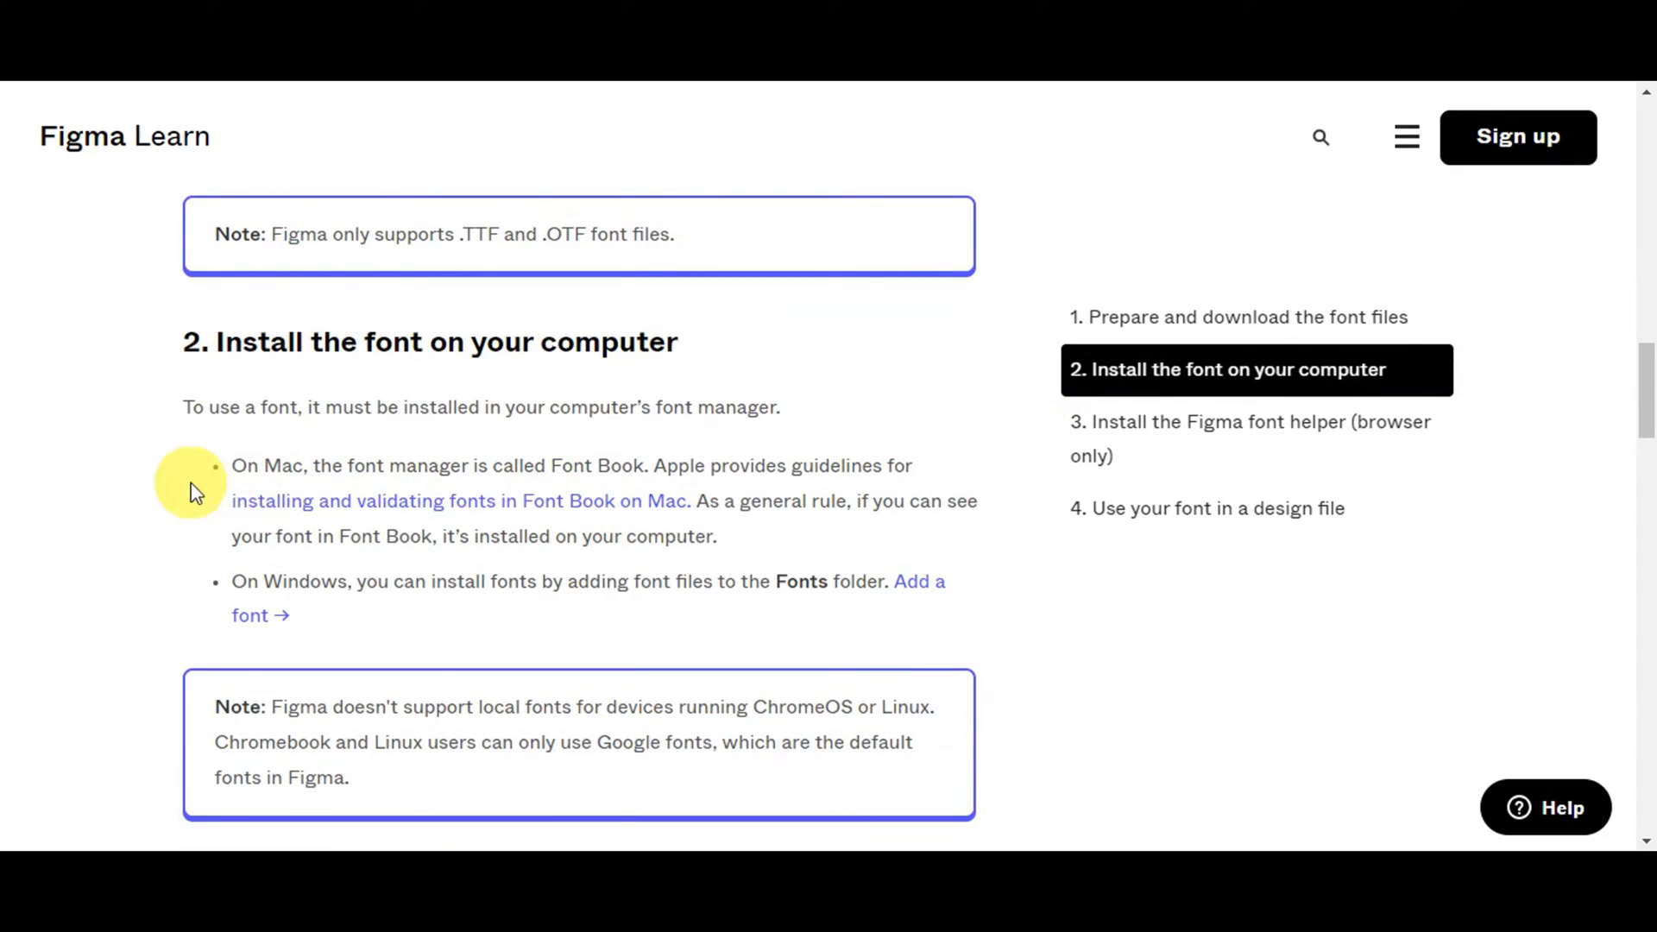
mouse_move(371, 499)
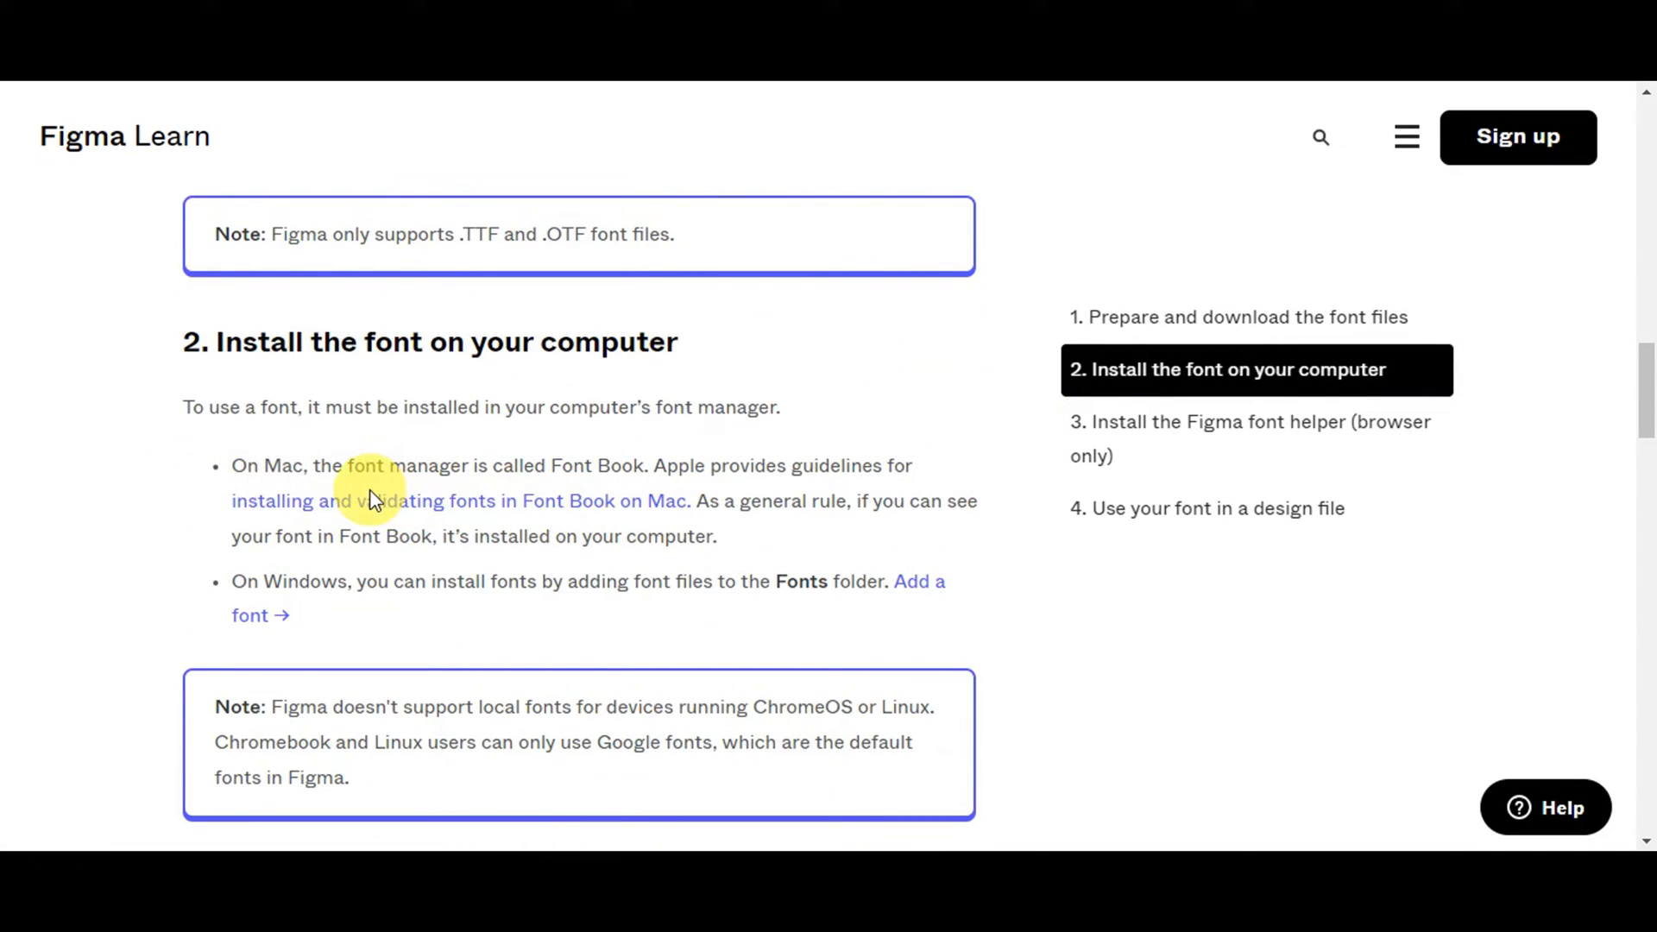
mouse_move(354, 618)
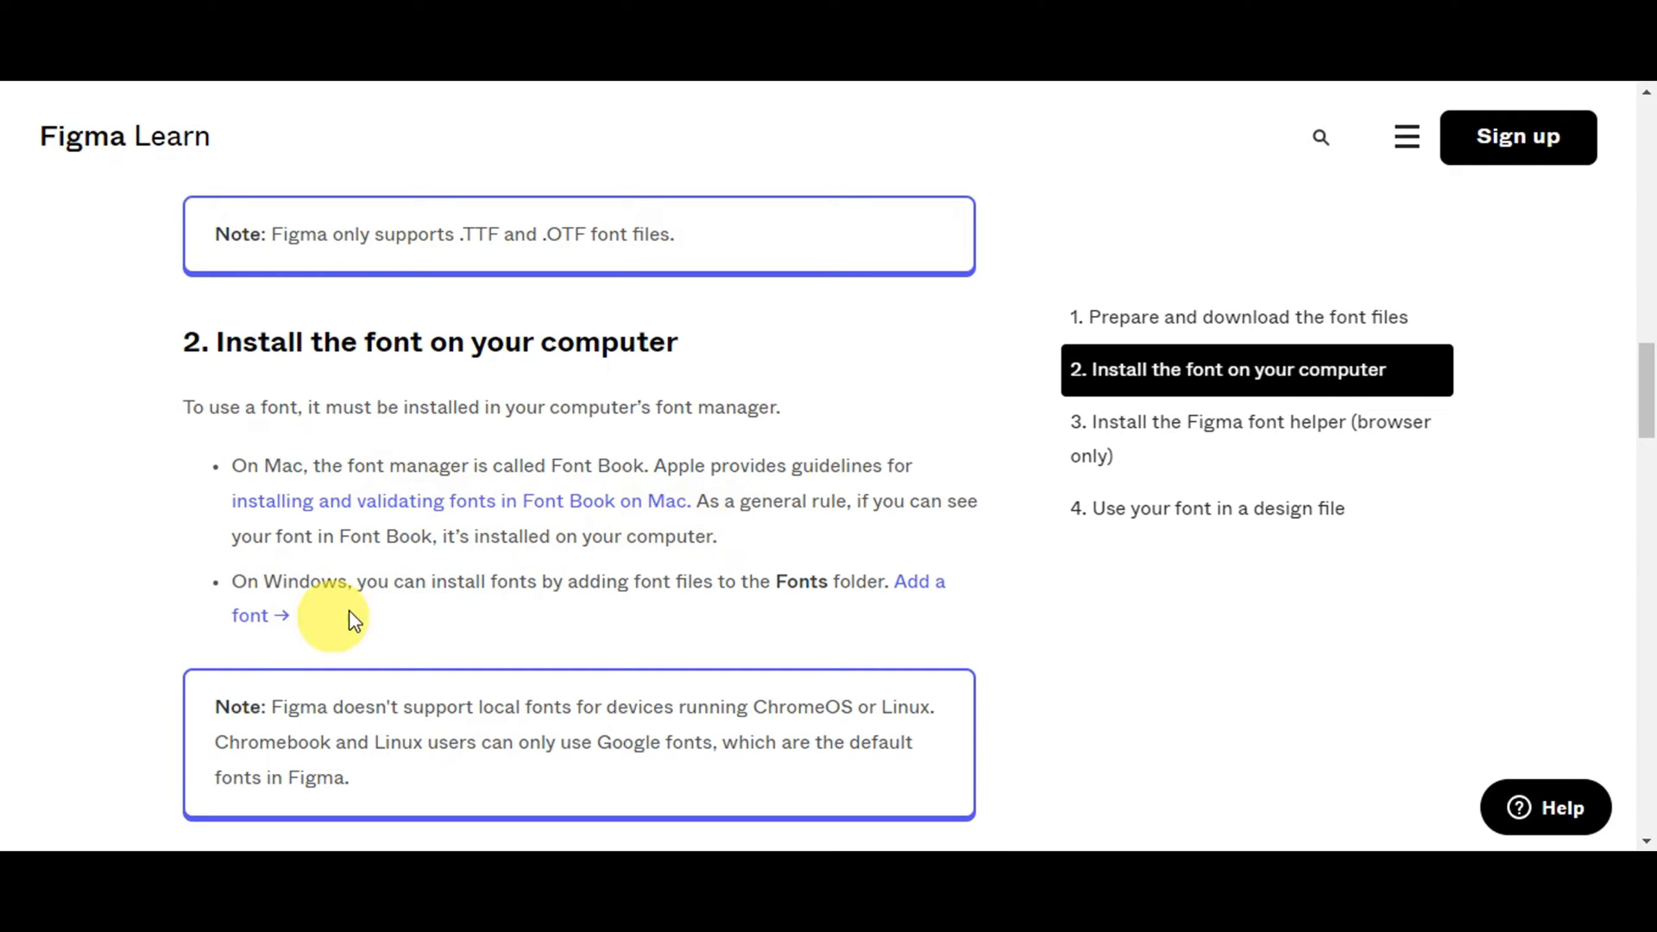
mouse_move(768, 607)
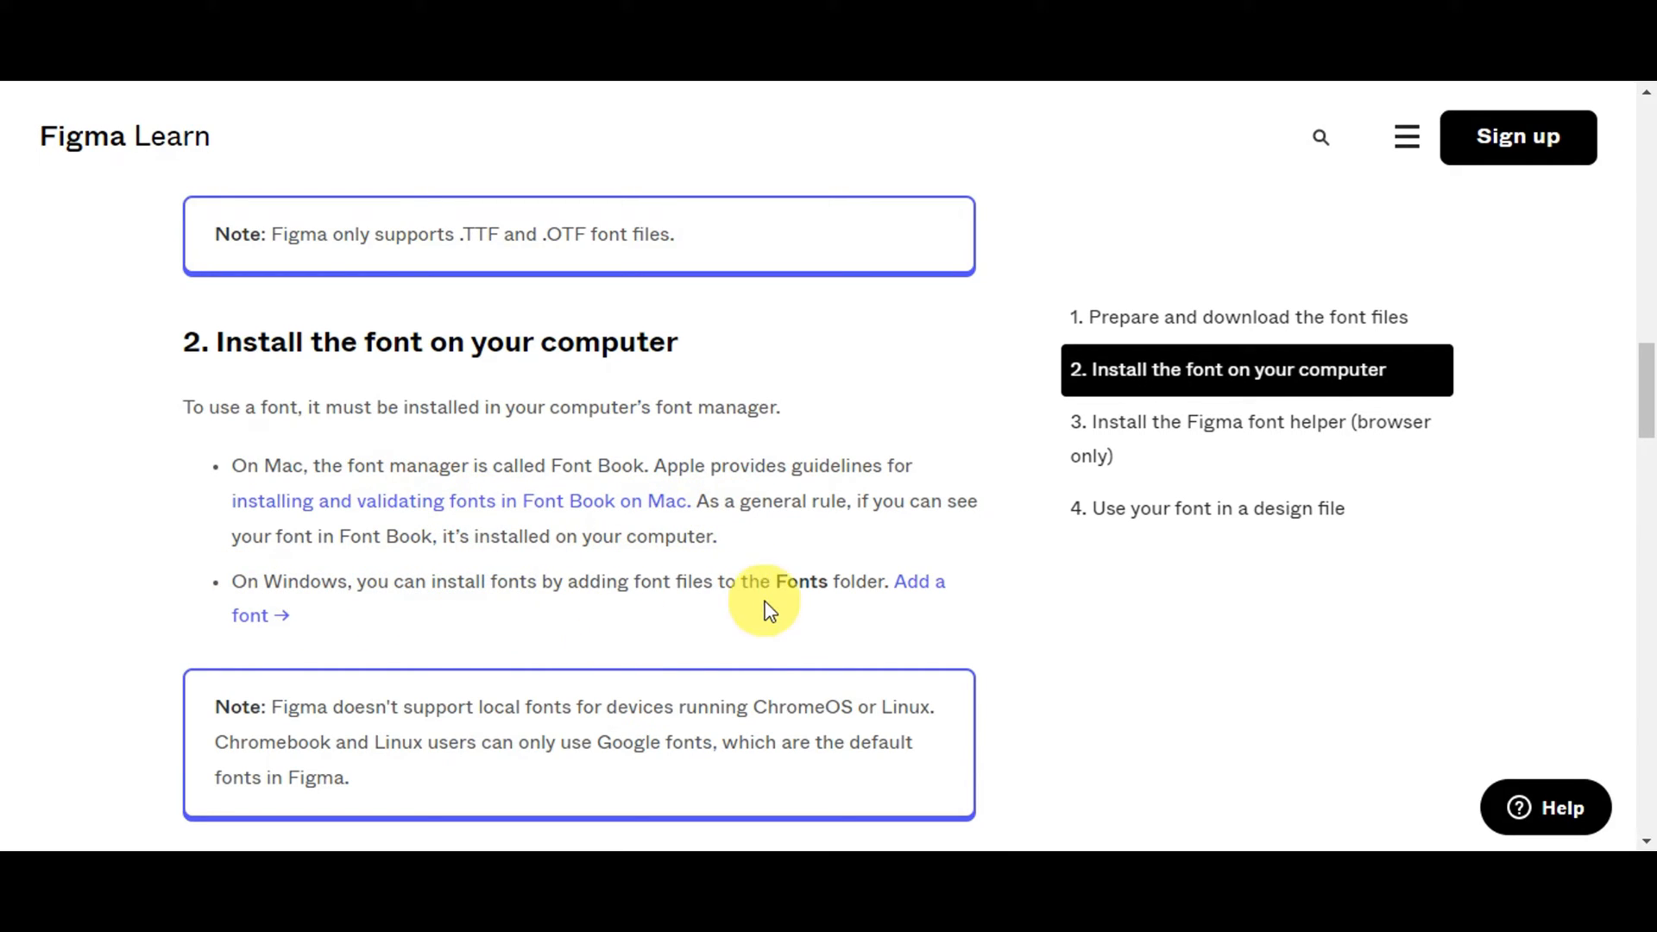
scroll("down", 3)
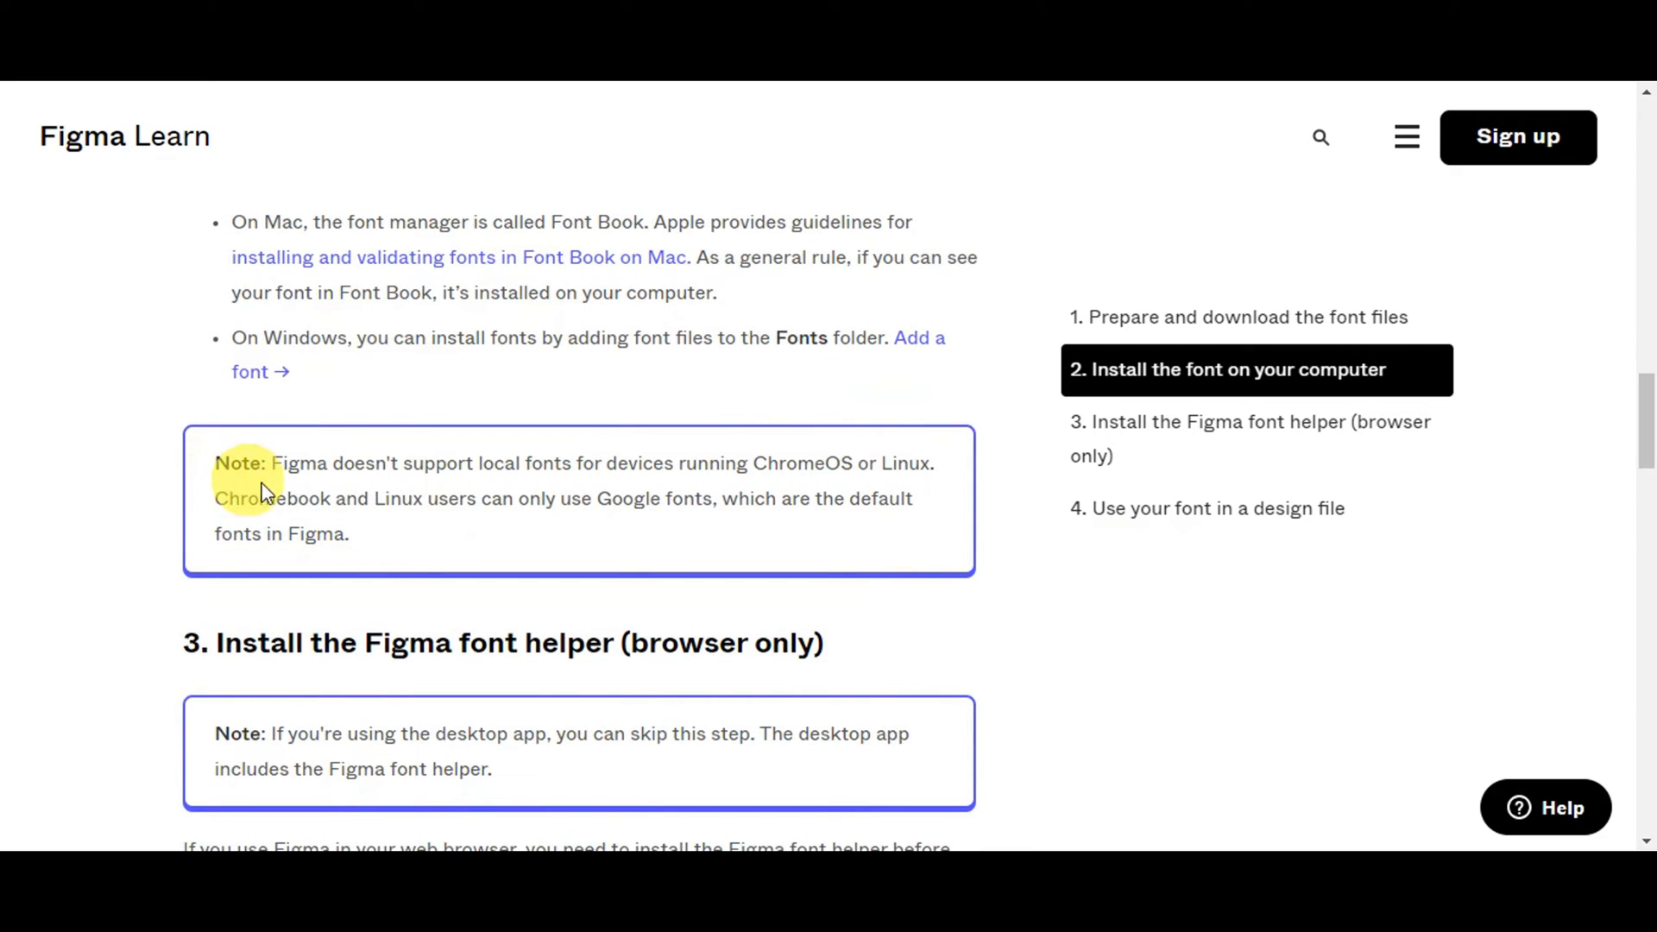
mouse_move(709, 488)
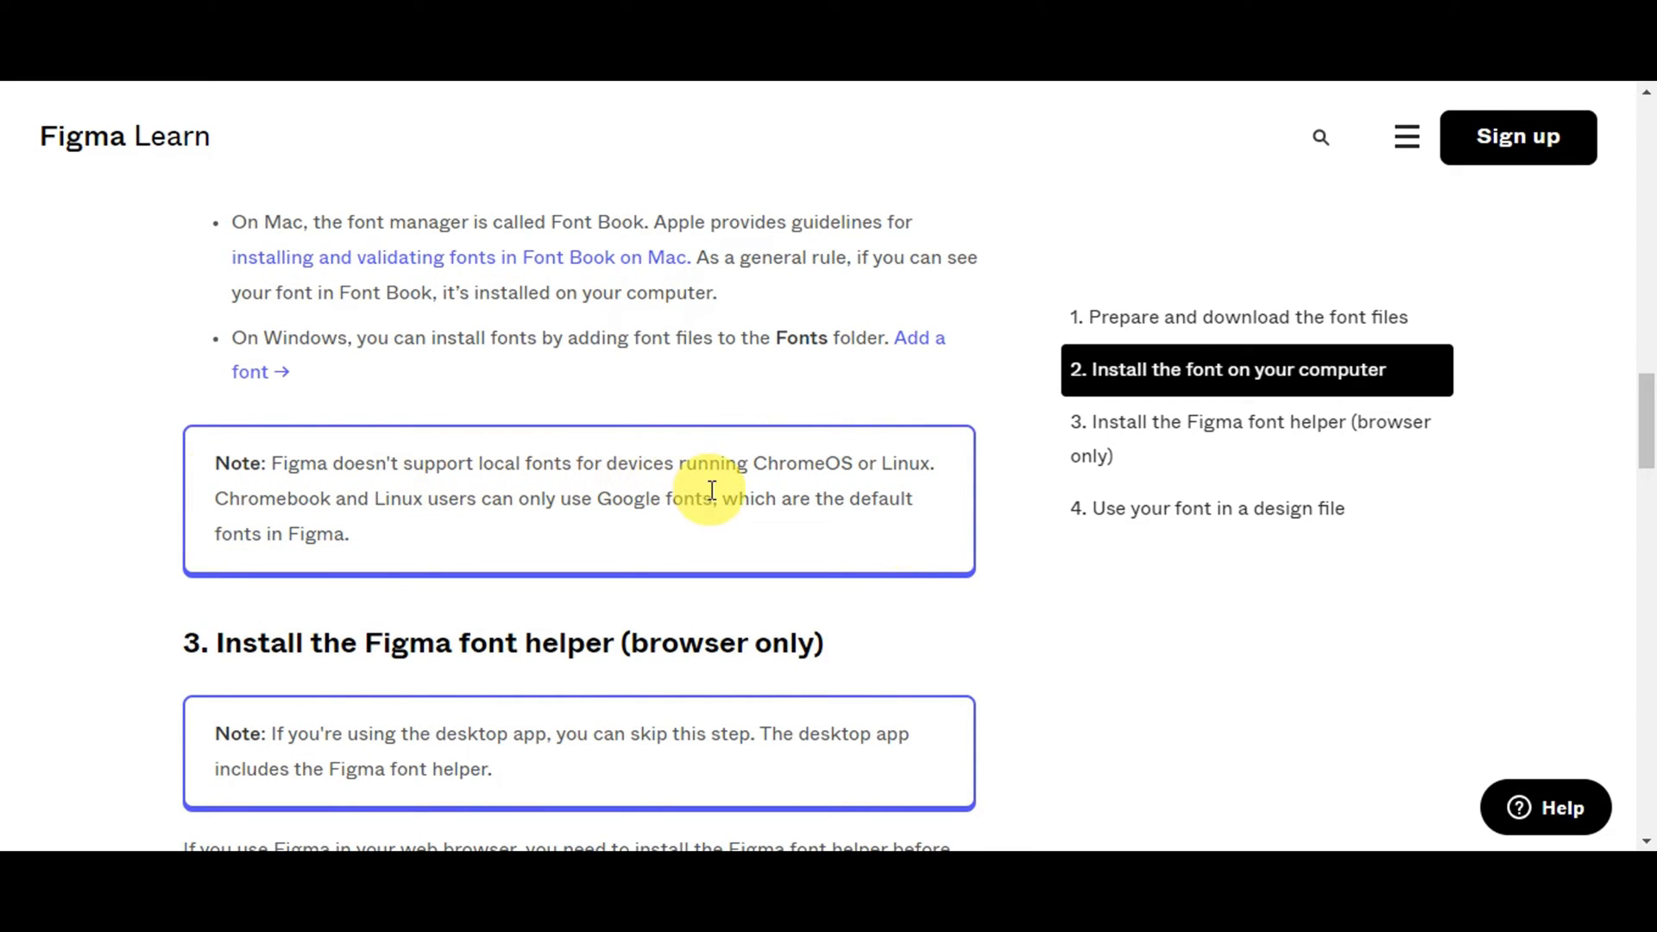
mouse_move(885, 497)
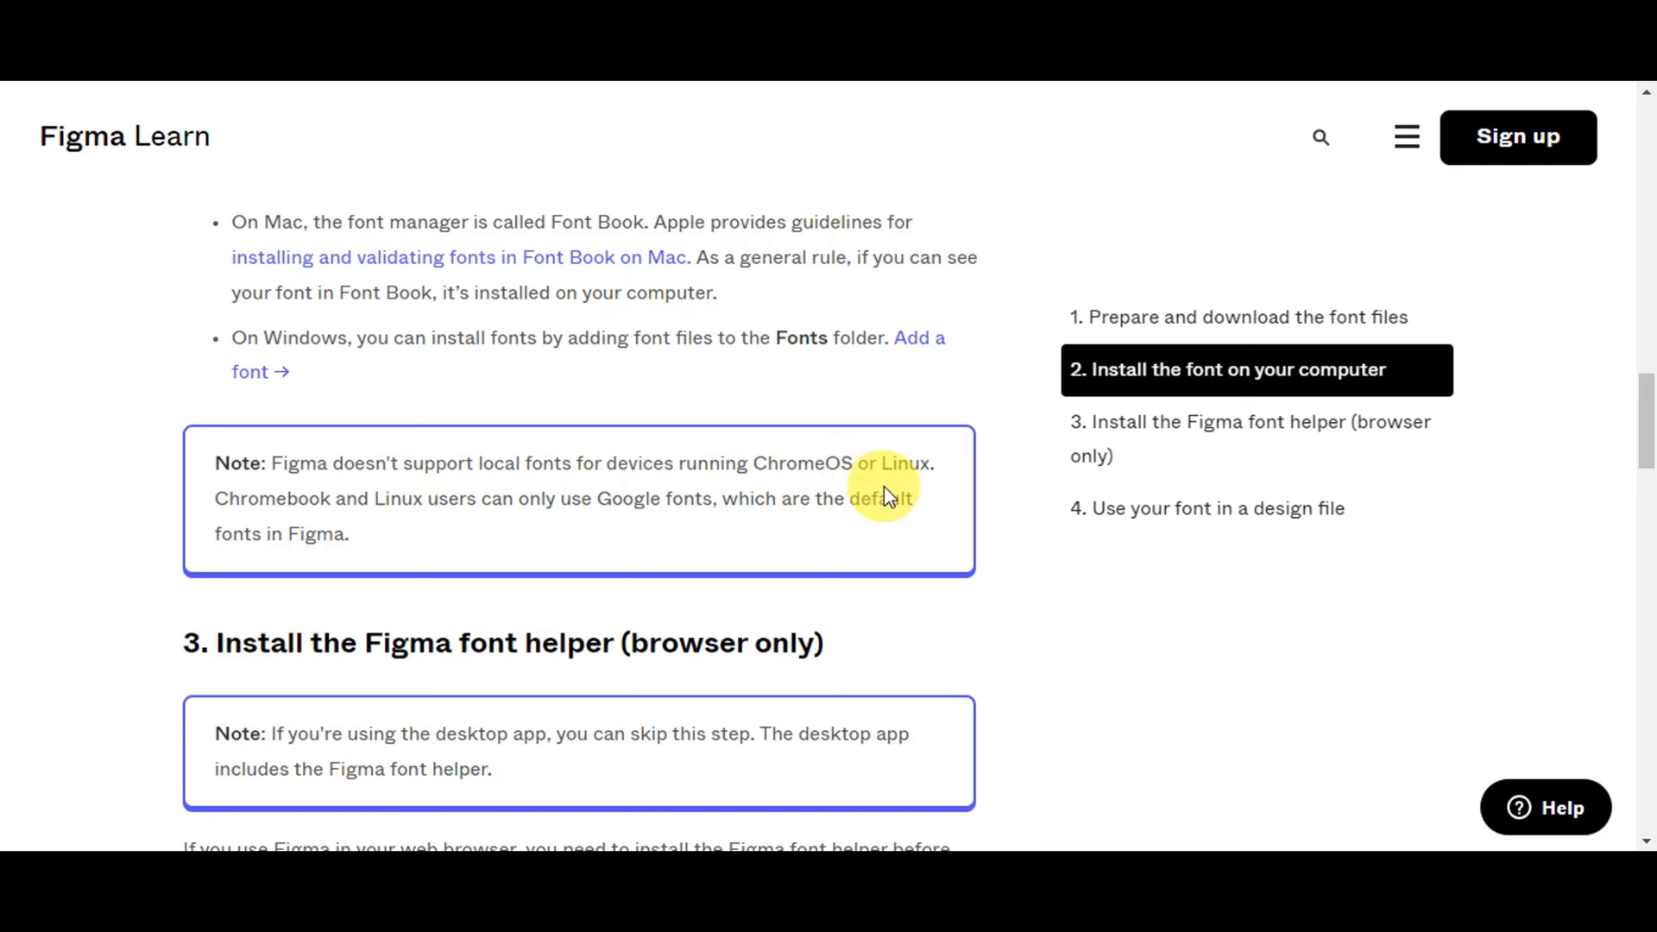
scroll("down", 3)
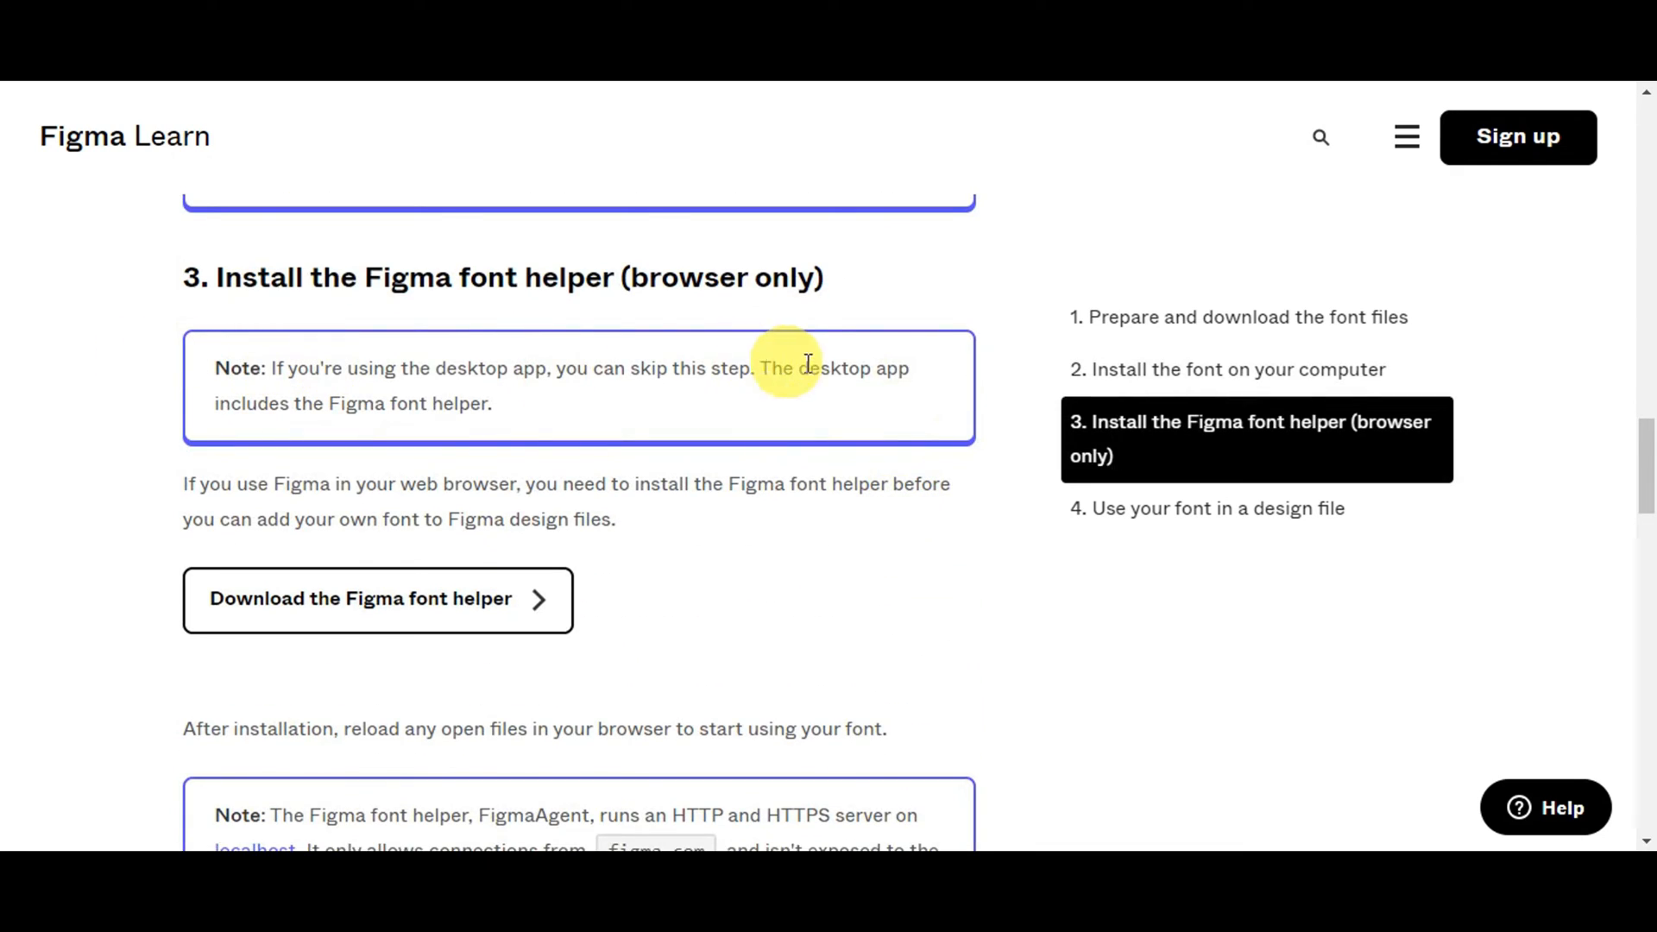
mouse_move(827, 307)
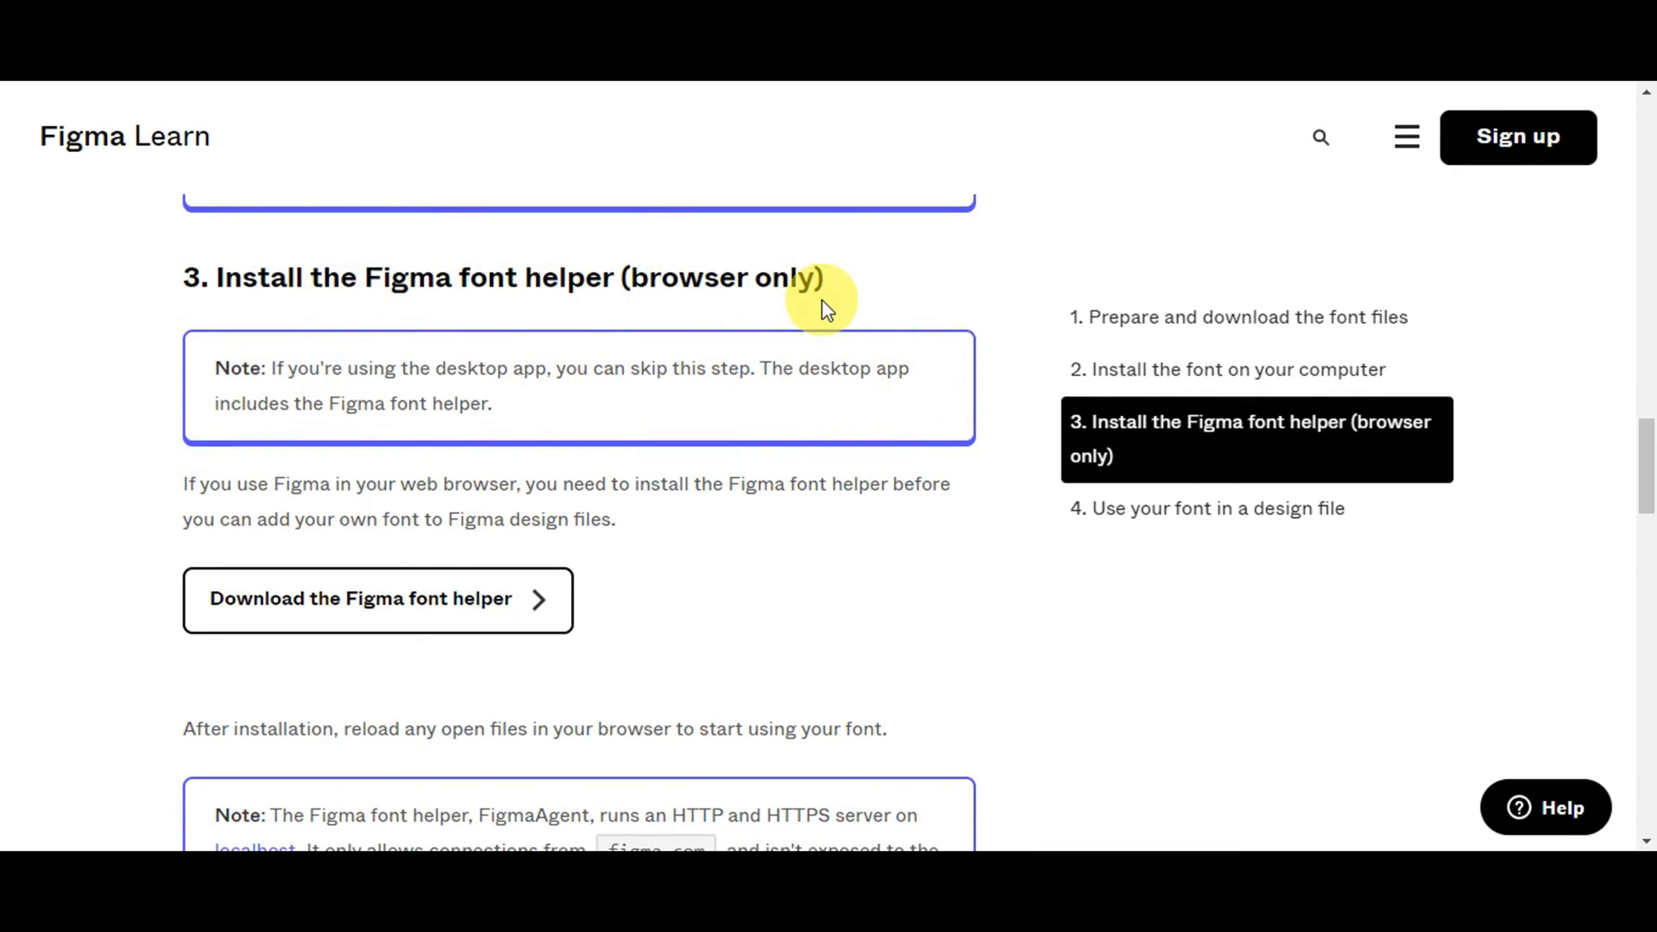
mouse_move(380, 276)
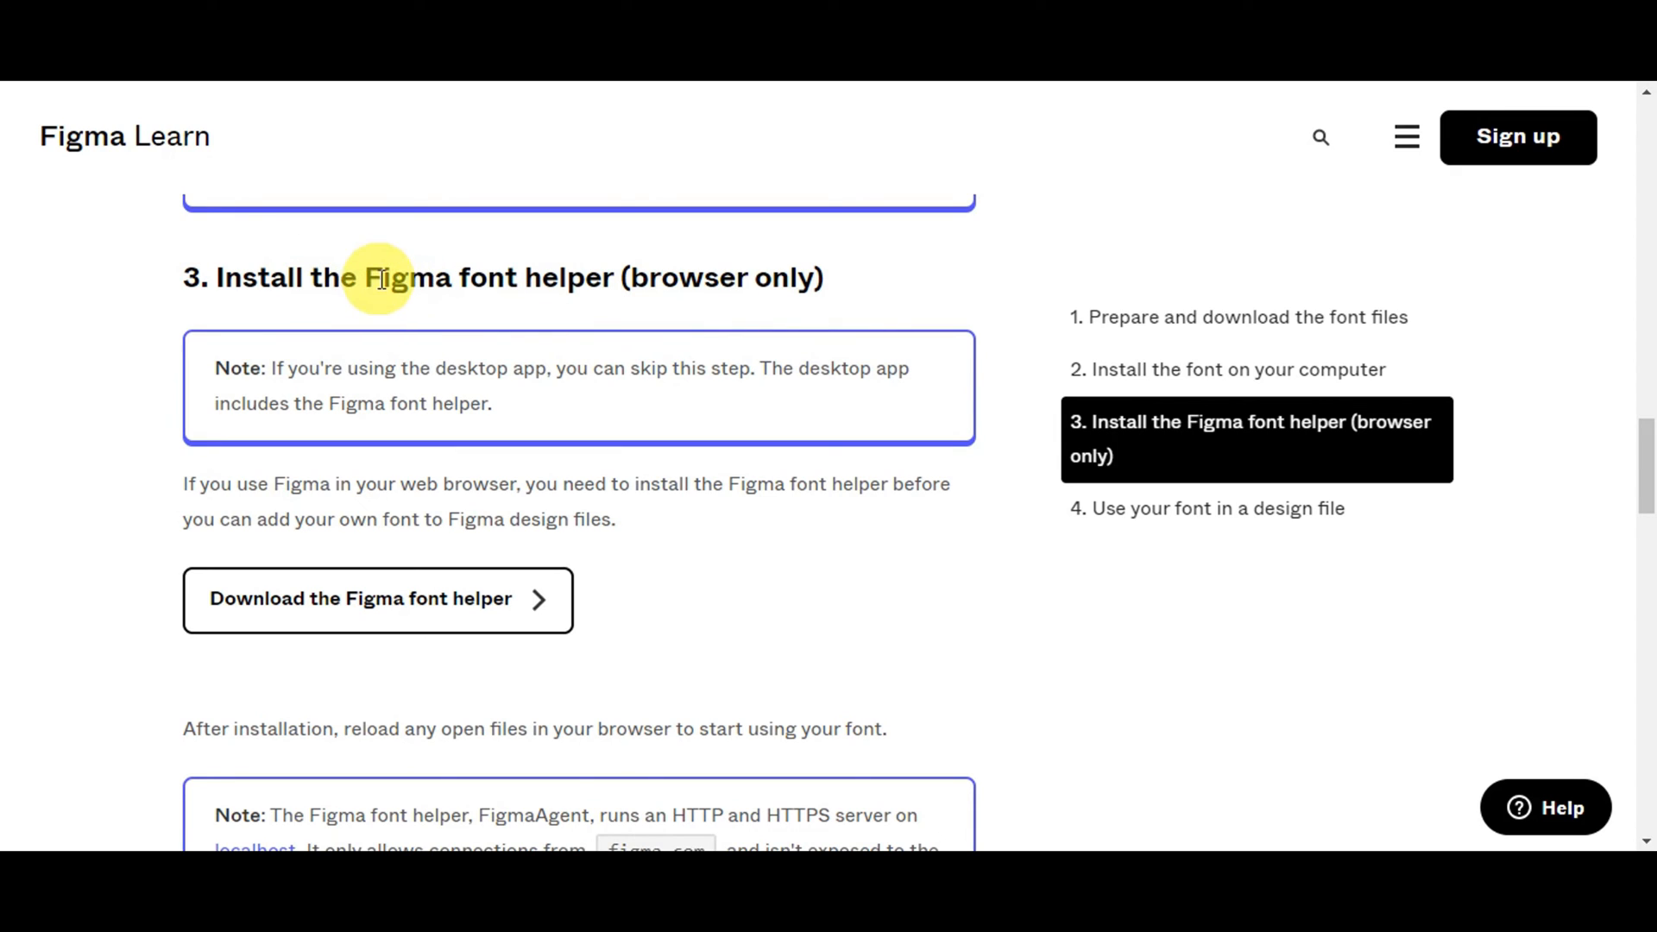
mouse_move(1172, 379)
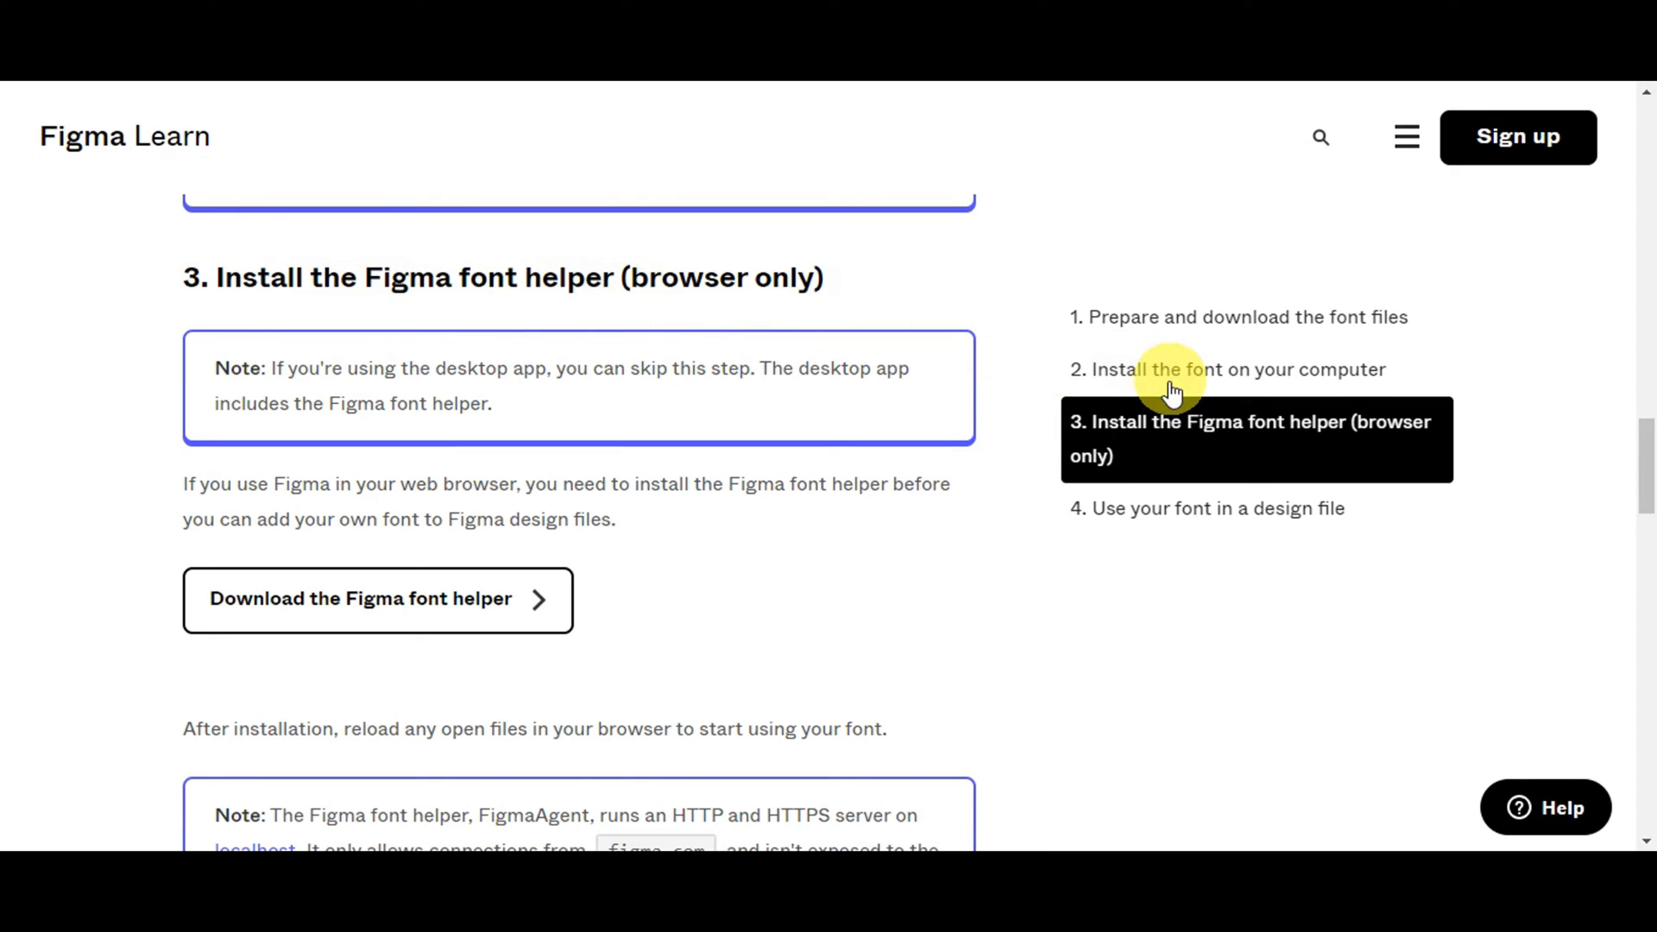
scroll("up", 3)
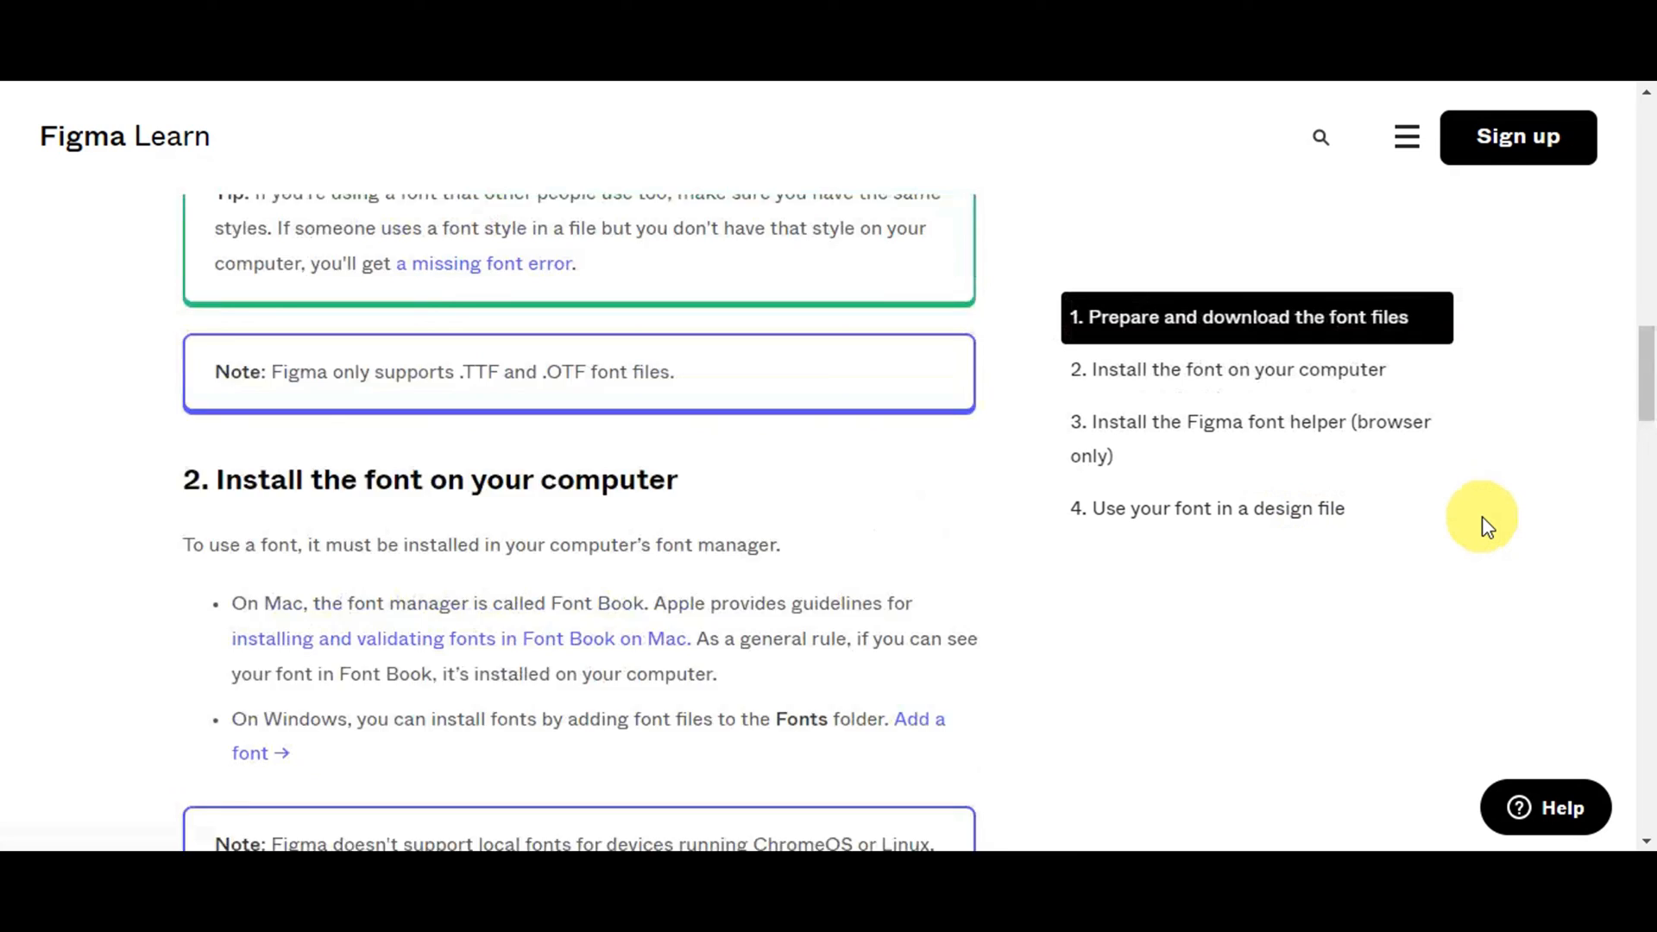
scroll("up", 3)
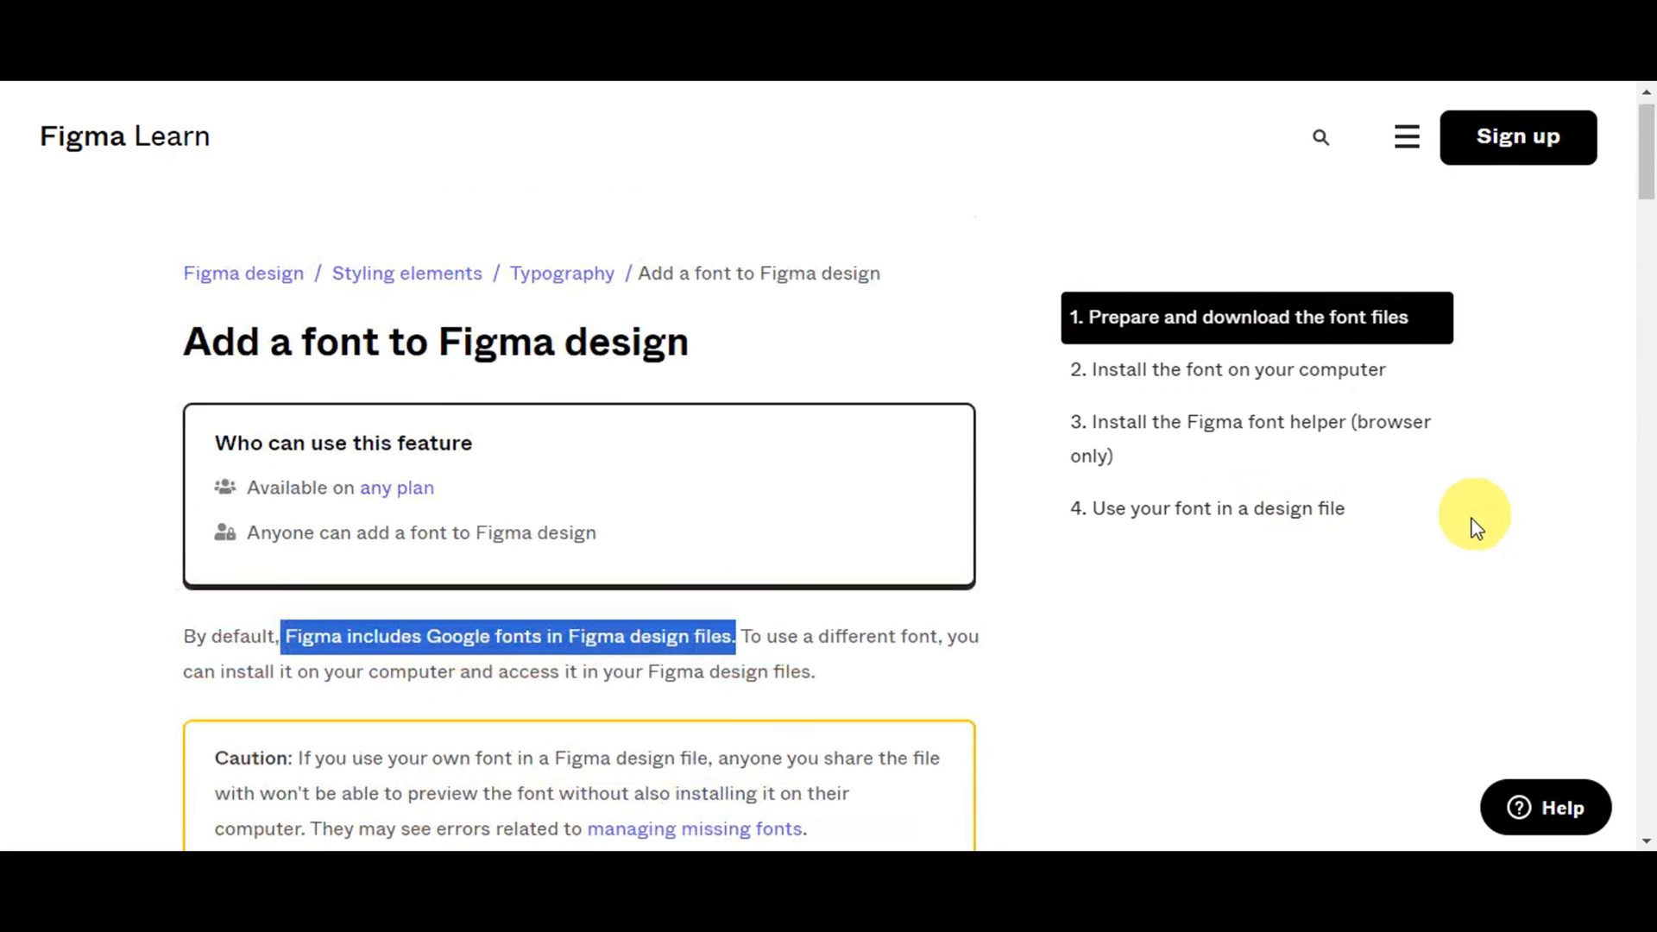